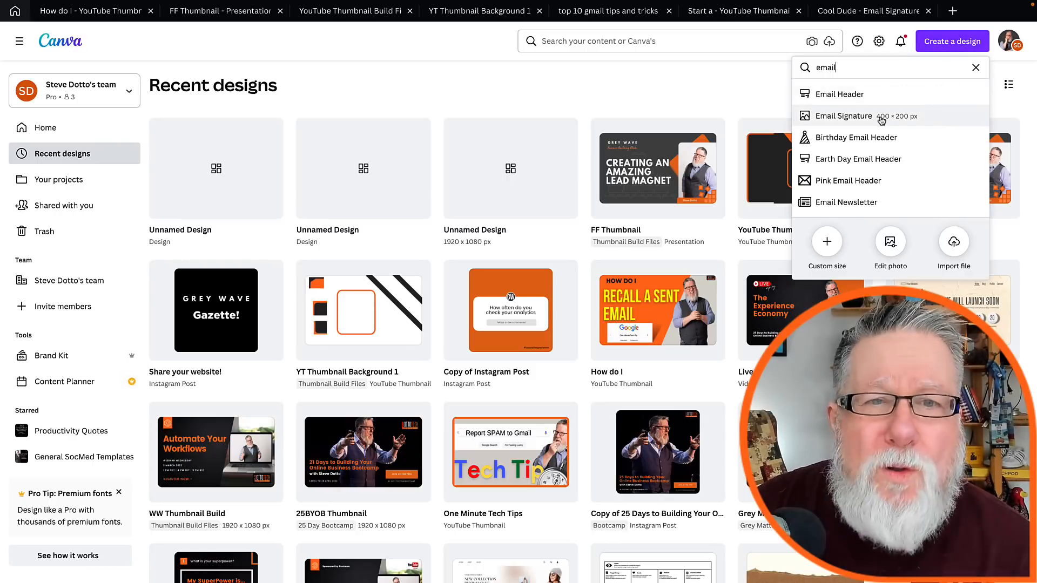
Start an email signature design using the Avery Davis Web Developer template.
click(845, 115)
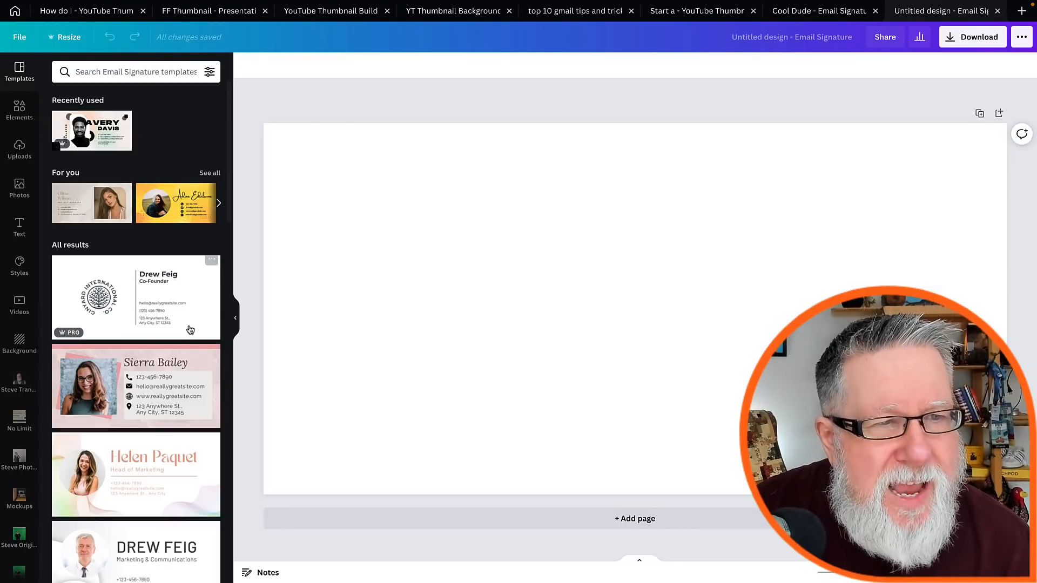
scroll(down, 3)
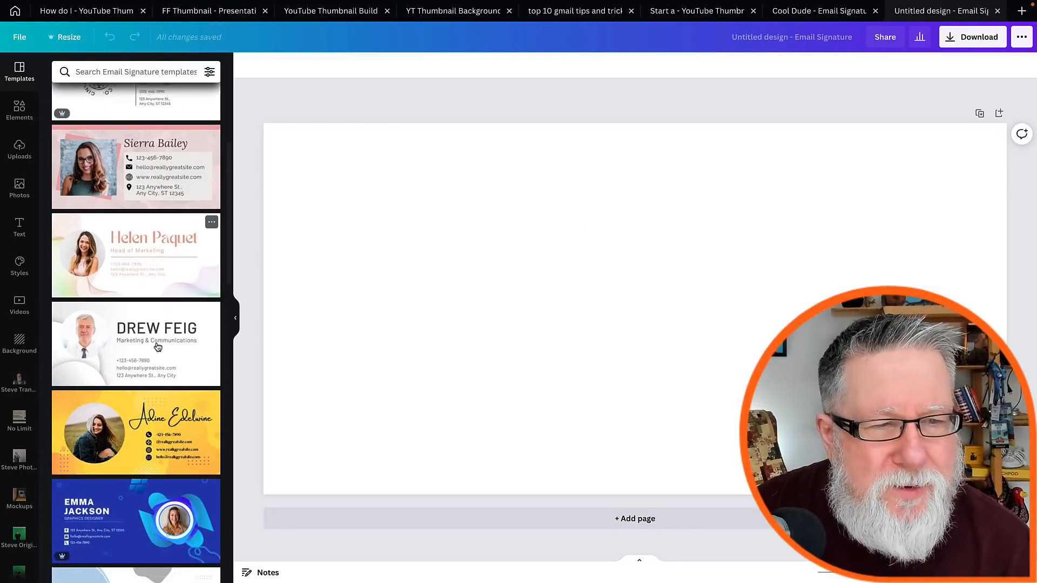
scroll(down, 3)
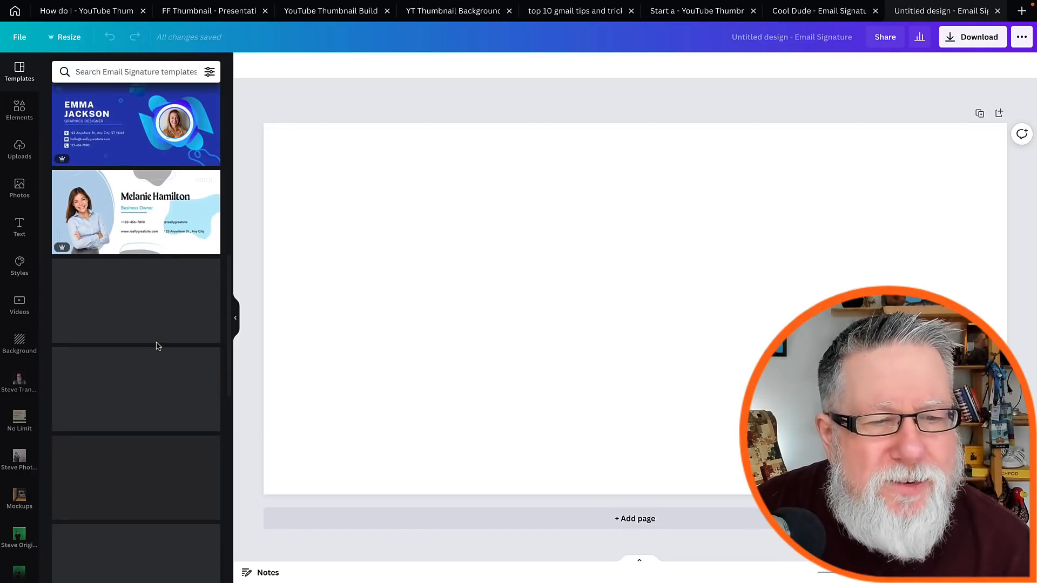
scroll(down, 3)
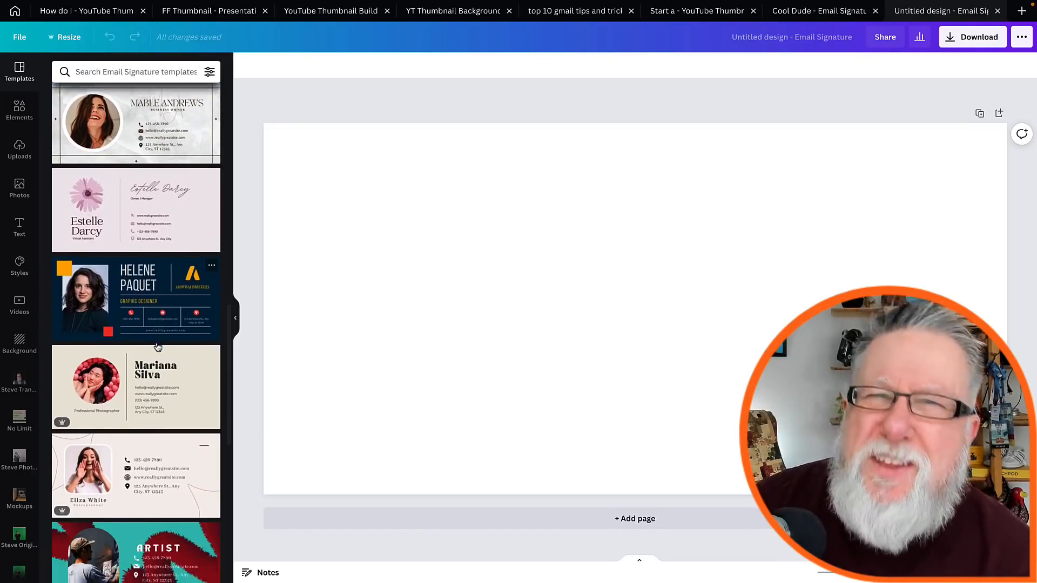
scroll(down, 3)
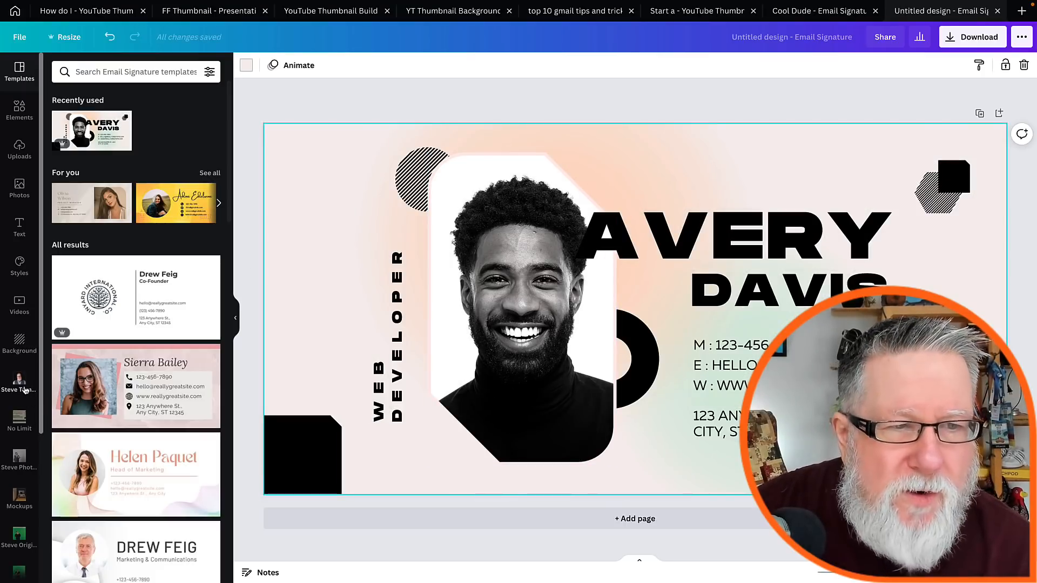
Swap the template portrait for the crossed-arms cut-out photo from the uploads folder.
click(19, 381)
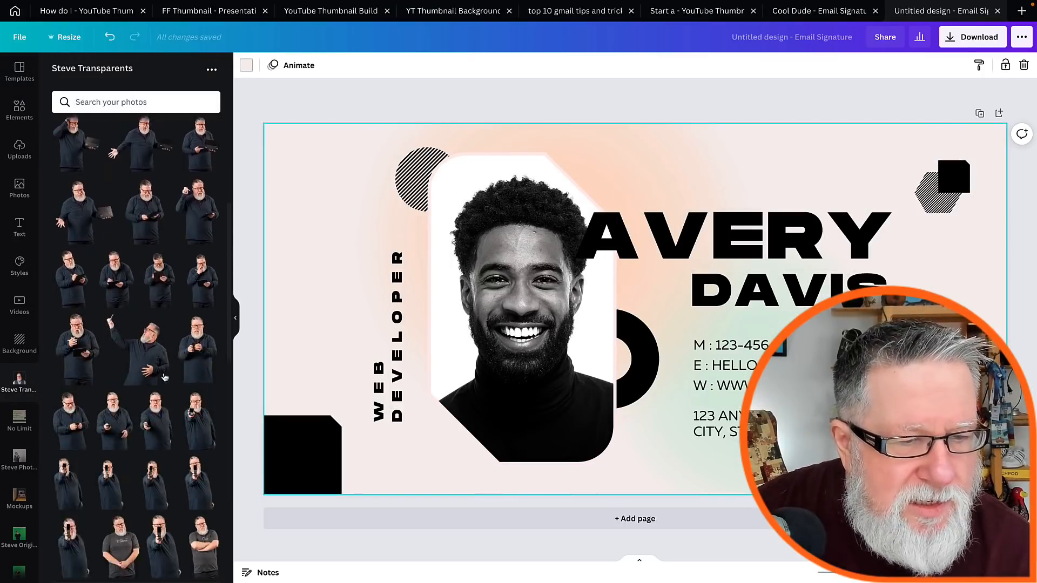
scroll(down, 3)
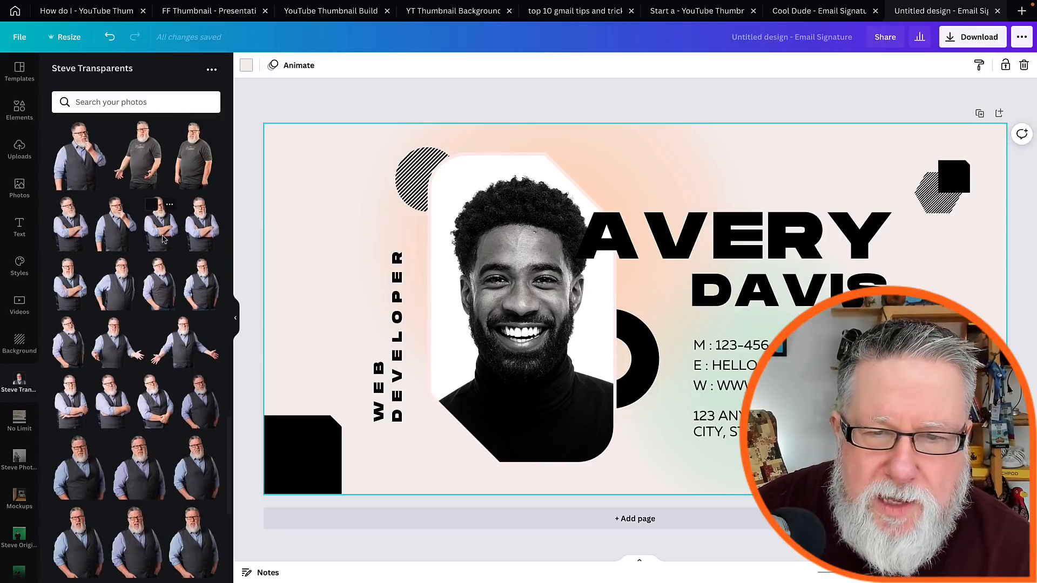
click(159, 223)
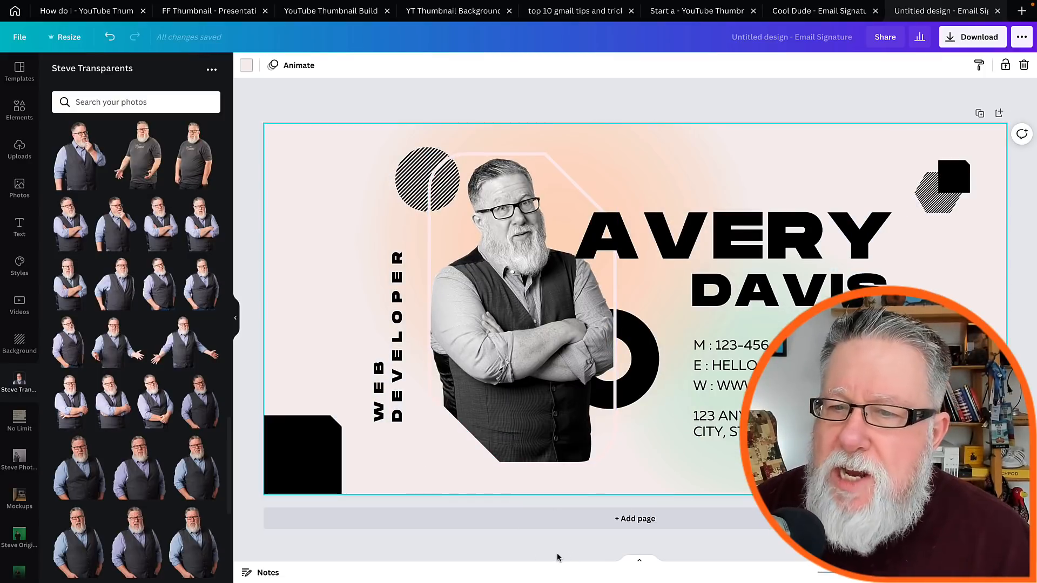
double_click(727, 238)
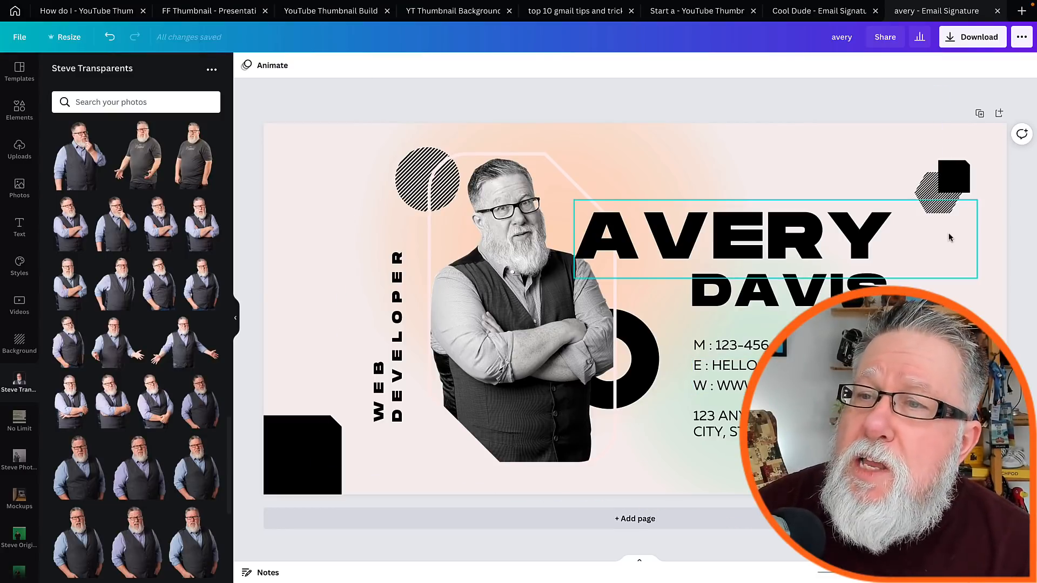
Export the signature as a PNG named 'Steve New Sig' into Downloads.
click(972, 36)
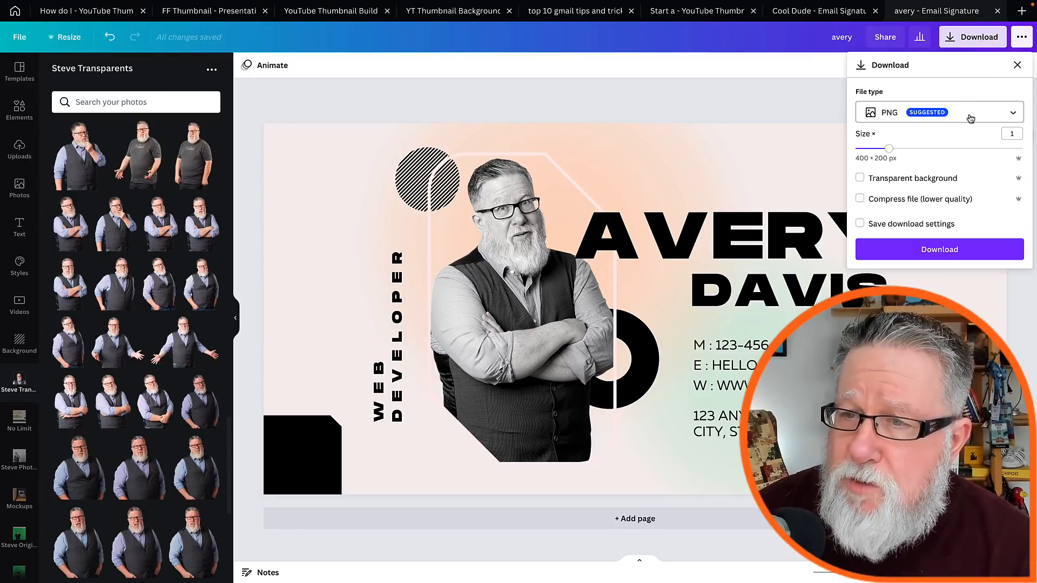
click(939, 250)
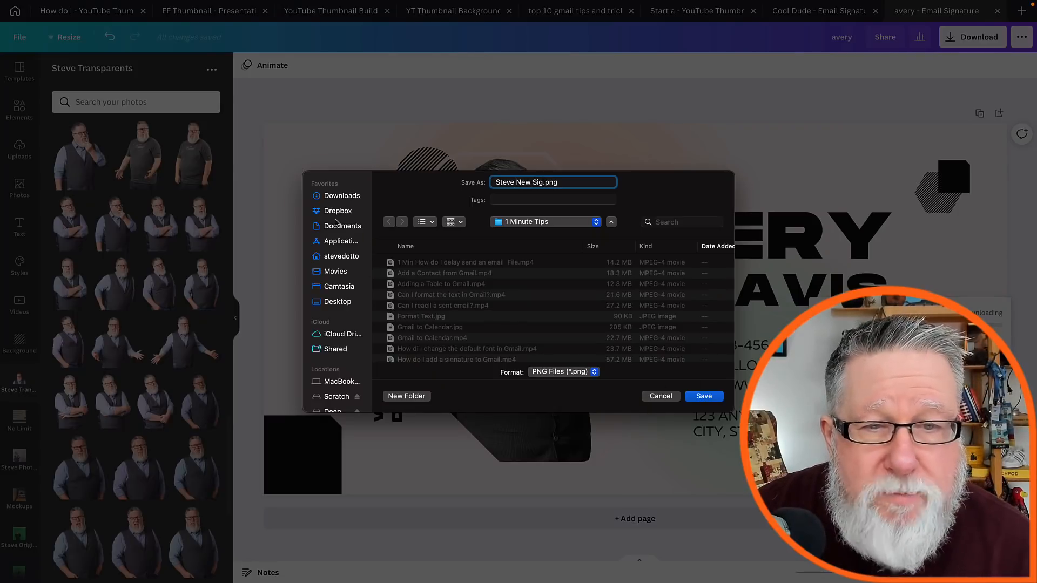
click(342, 196)
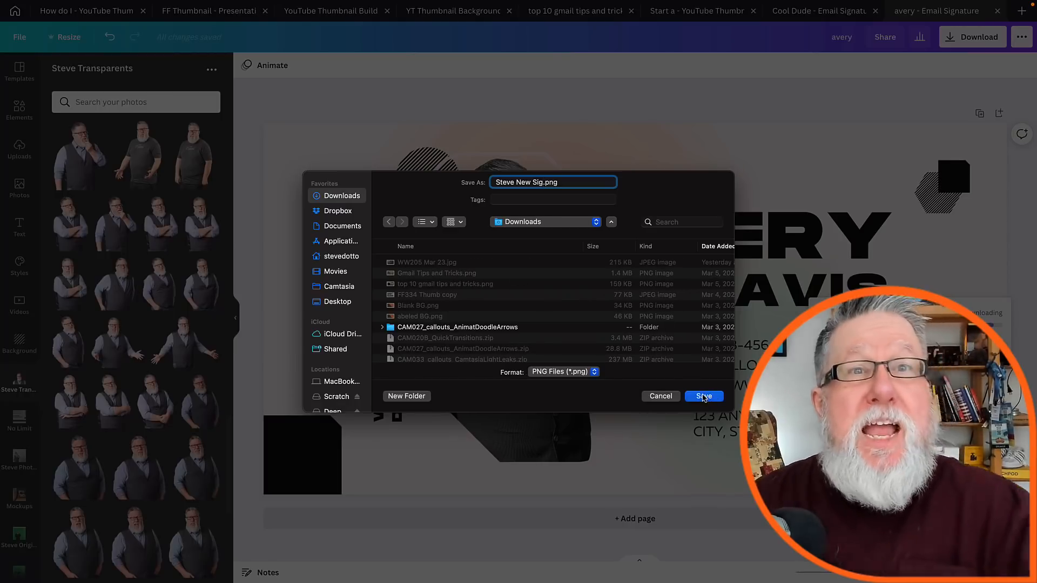
click(703, 396)
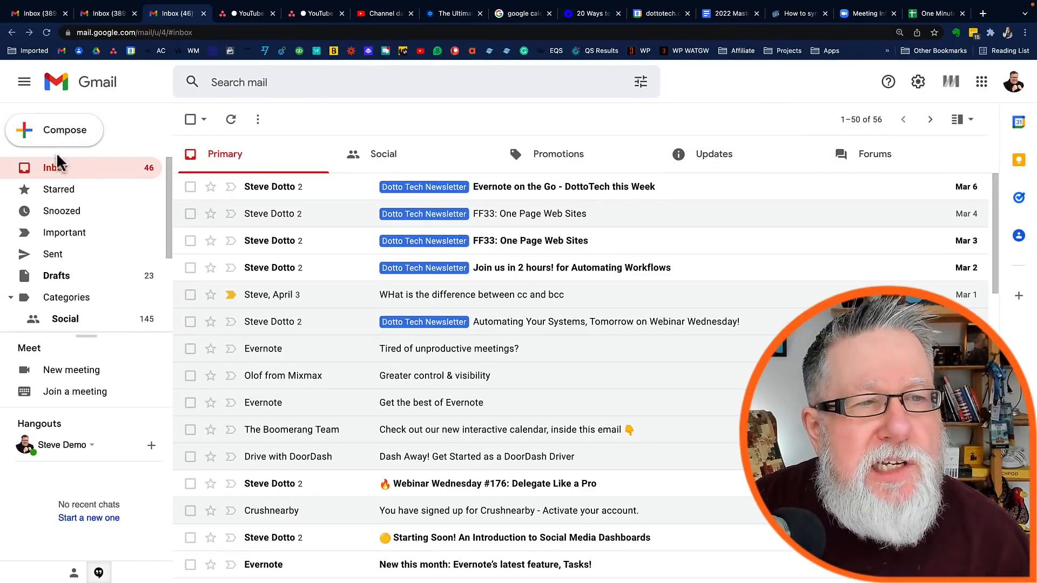
click(54, 129)
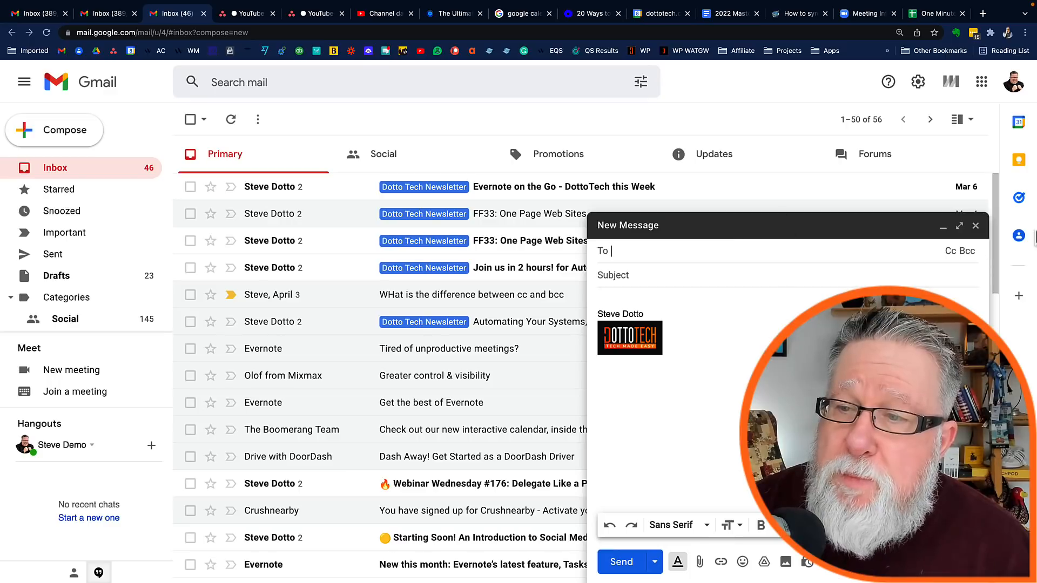
click(960, 226)
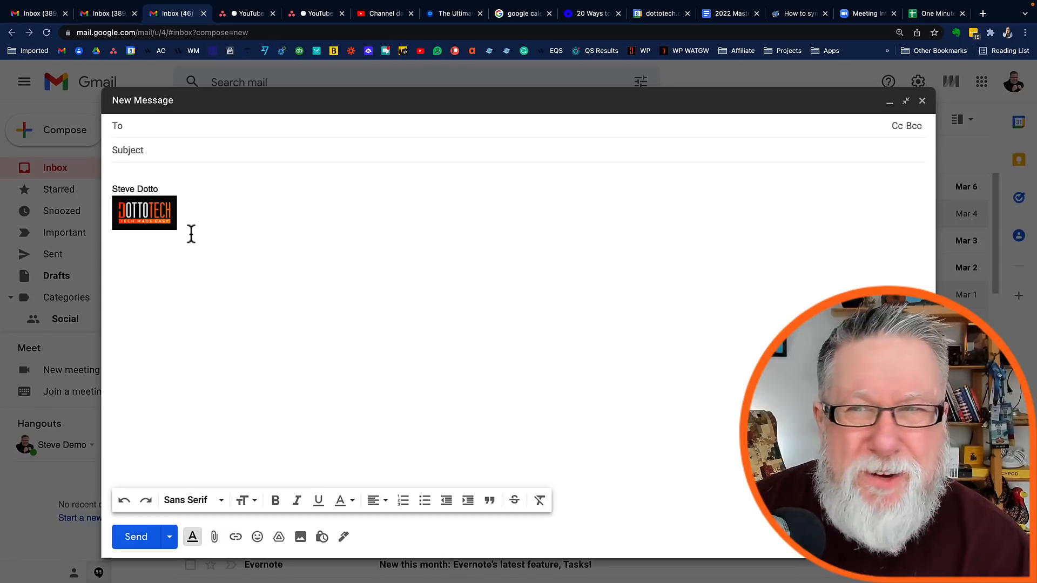
mouse_move(219, 107)
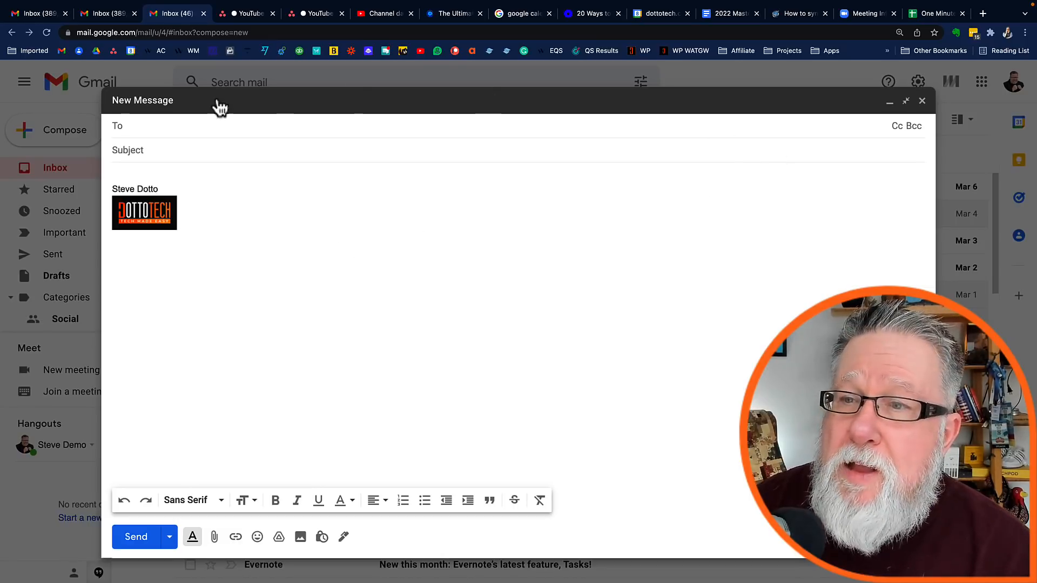
click(922, 101)
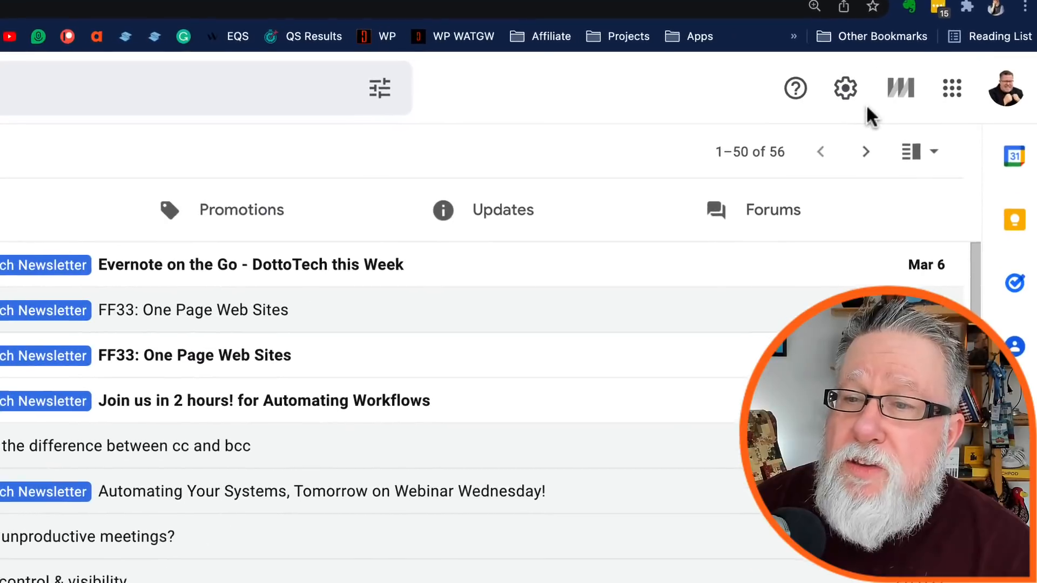
In full Gmail settings, upload the Canva signature image from the computer.
click(845, 88)
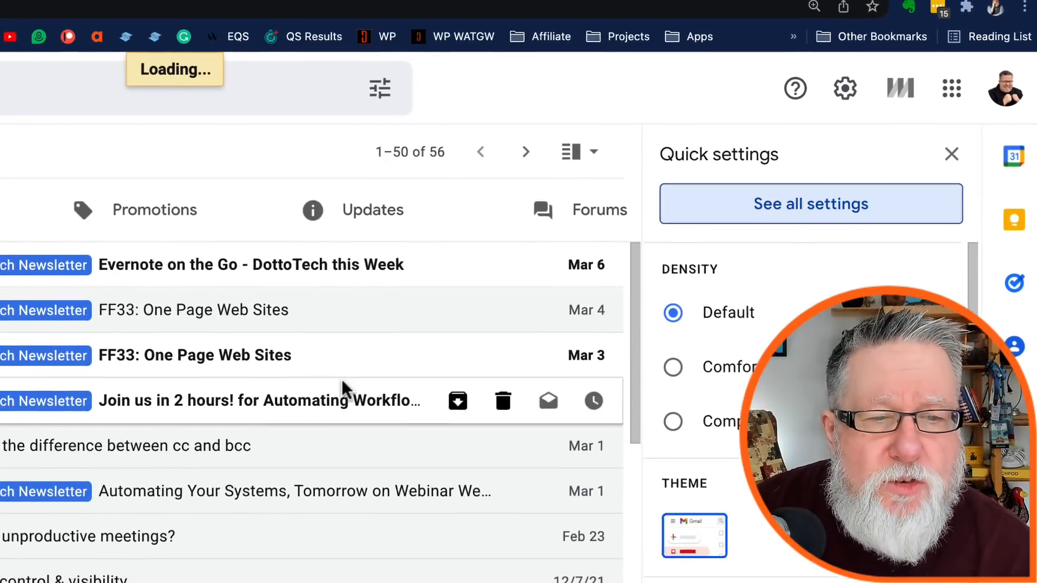
click(811, 204)
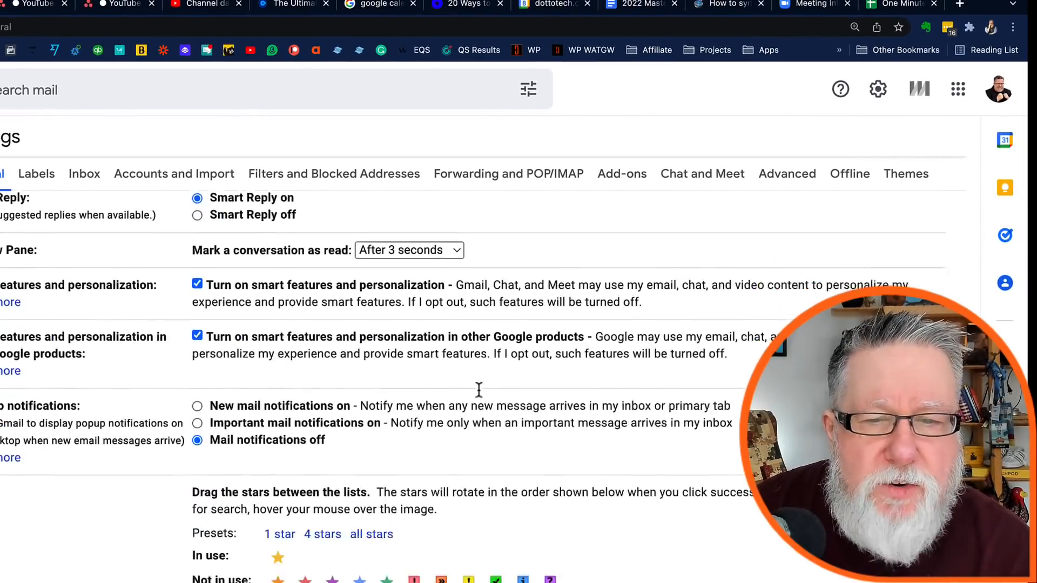
scroll(down, 3)
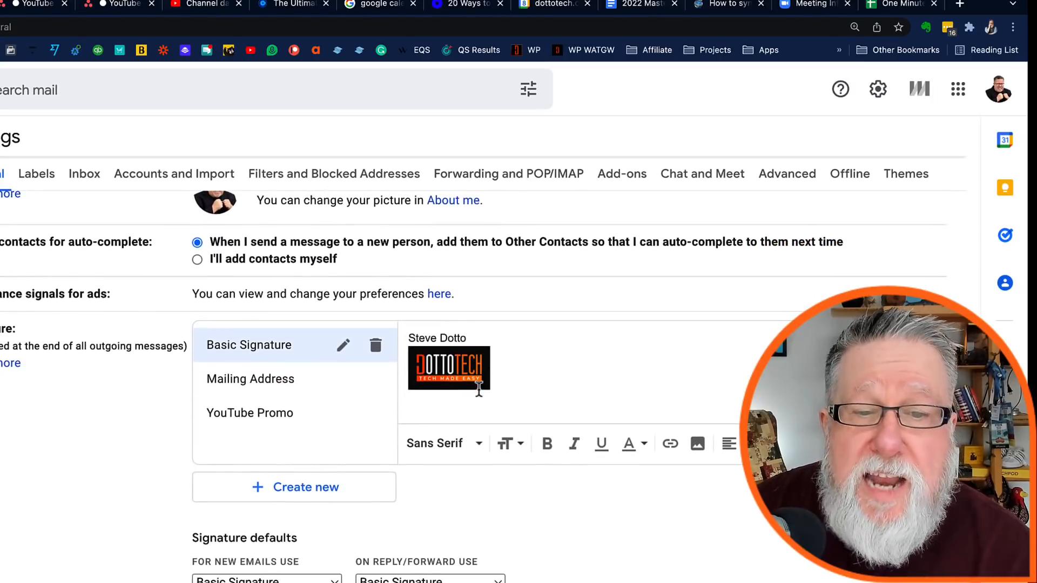
mouse_move(394, 478)
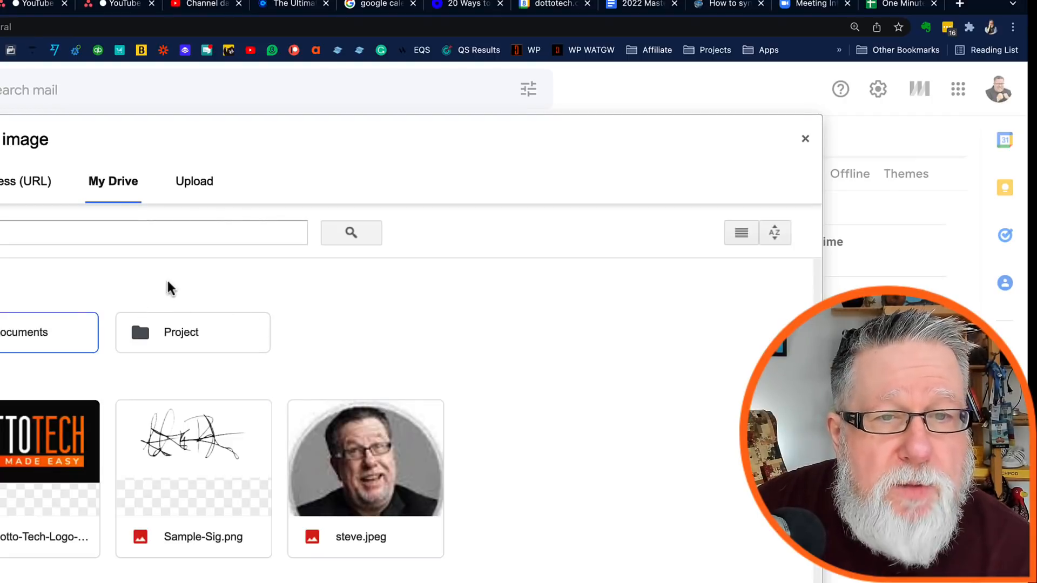
click(192, 181)
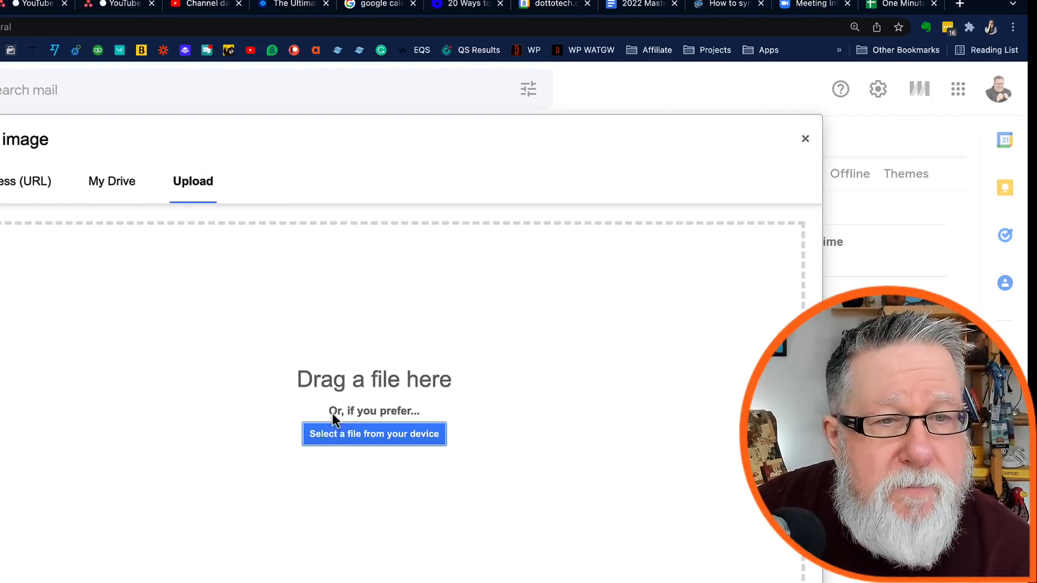
click(373, 434)
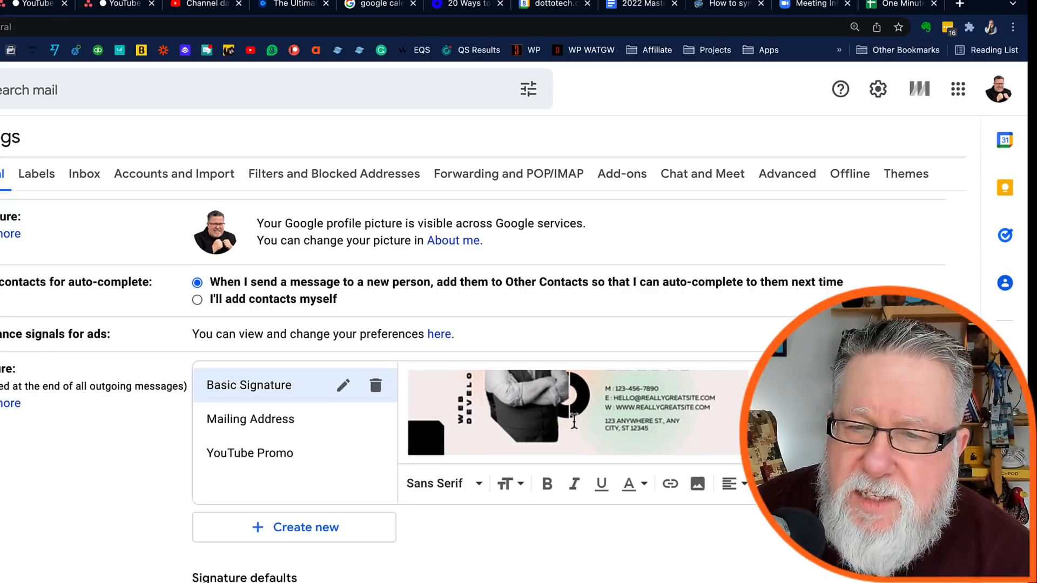
Save settings with Basic Signature as default for new emails and replies.
scroll(down, 3)
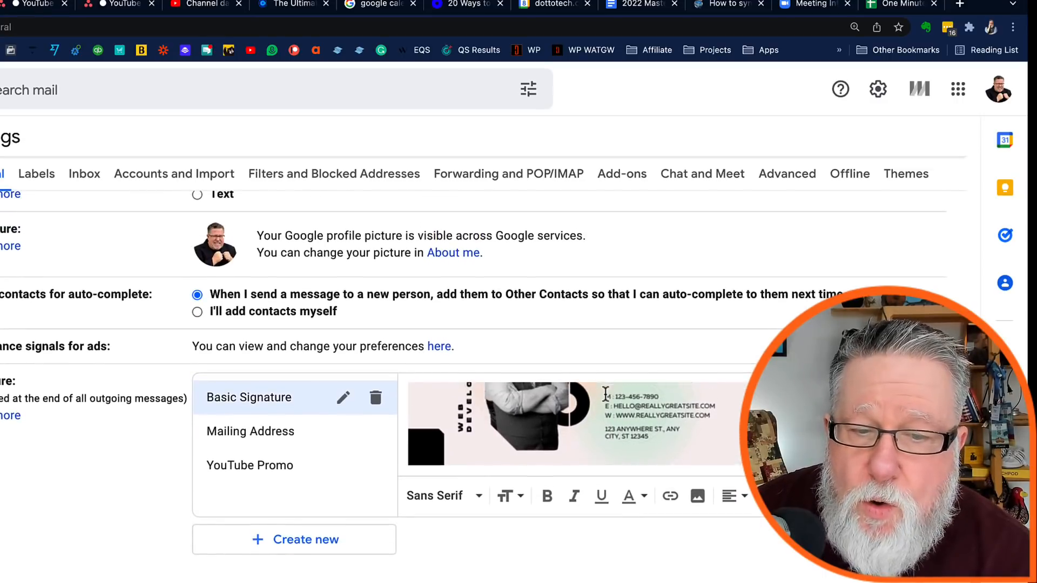
scroll(down, 3)
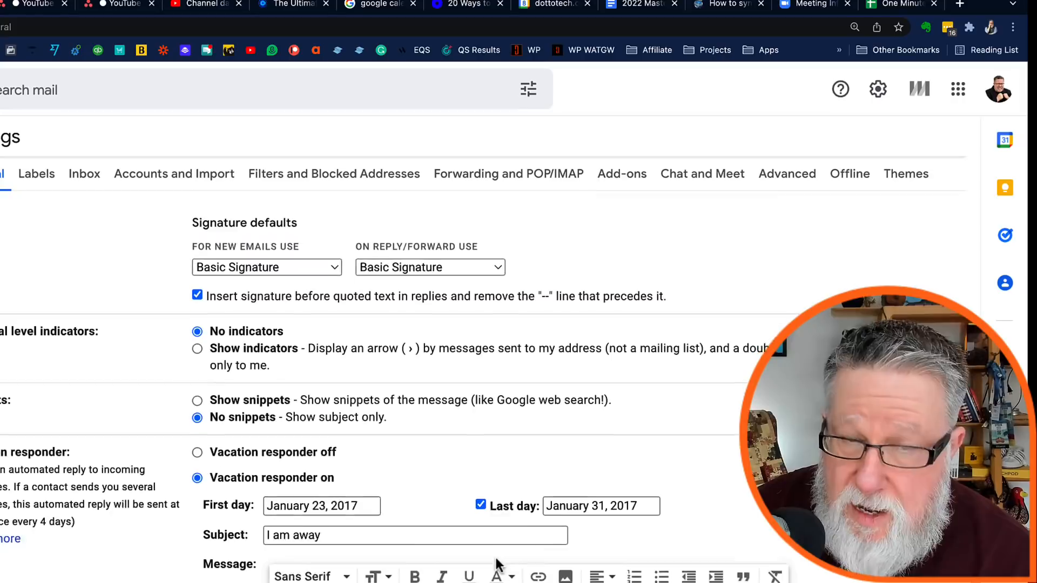
scroll(down, 3)
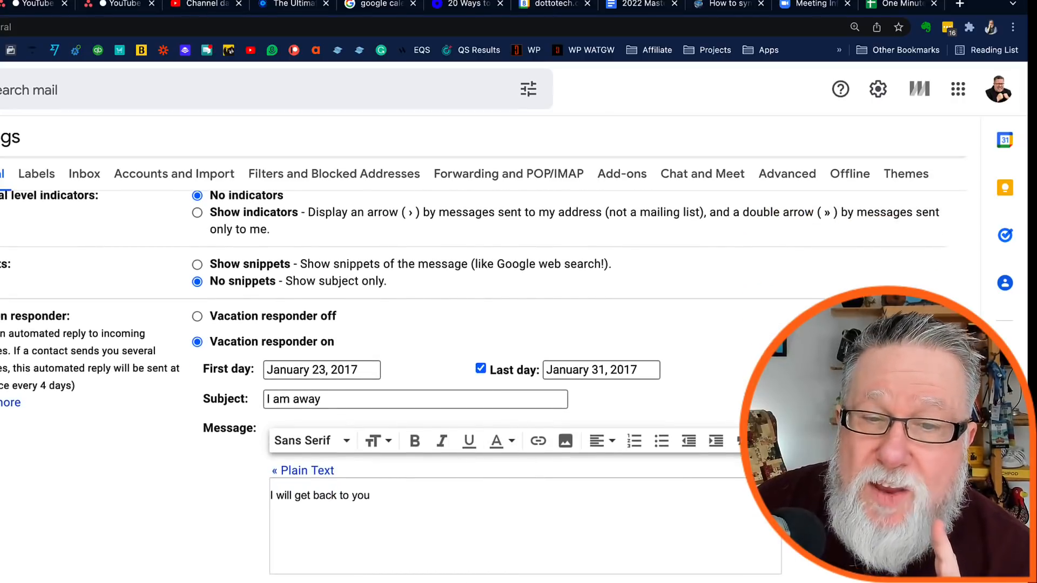
scroll(down, 3)
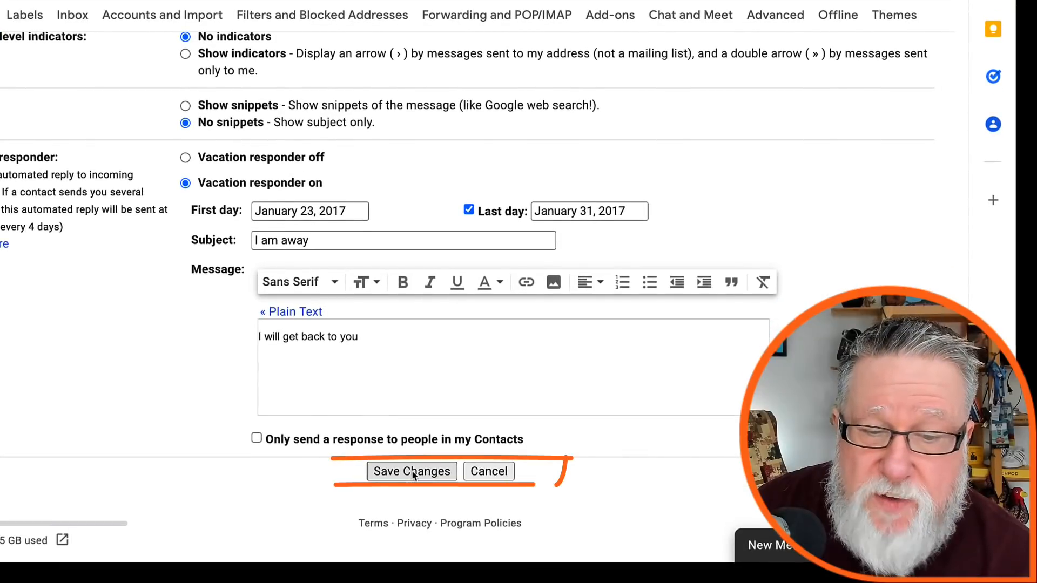
click(411, 471)
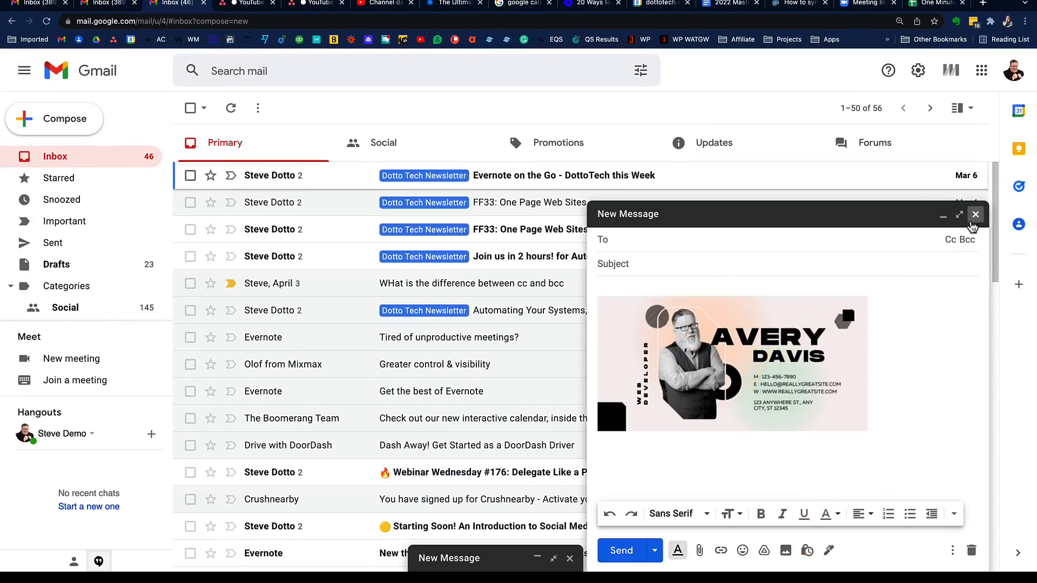
mouse_move(849, 343)
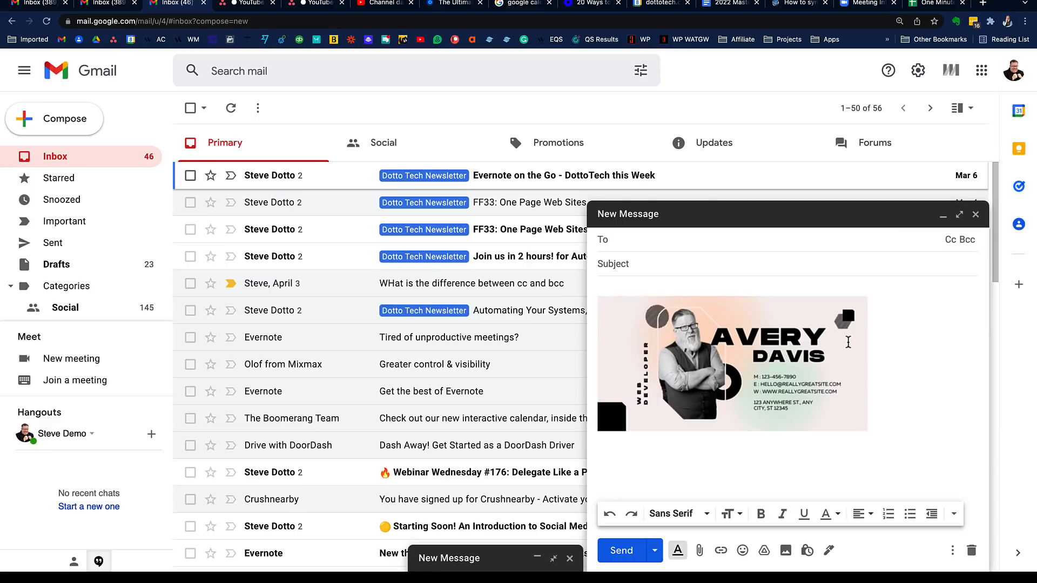
mouse_move(746, 342)
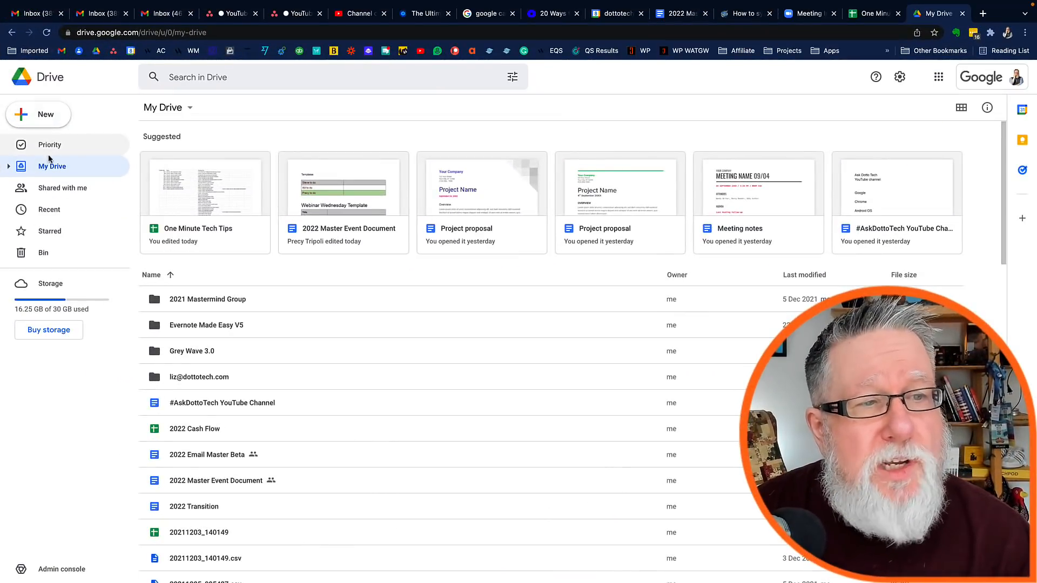
Create a new blank Google Docs document from Drive's New menu.
click(39, 114)
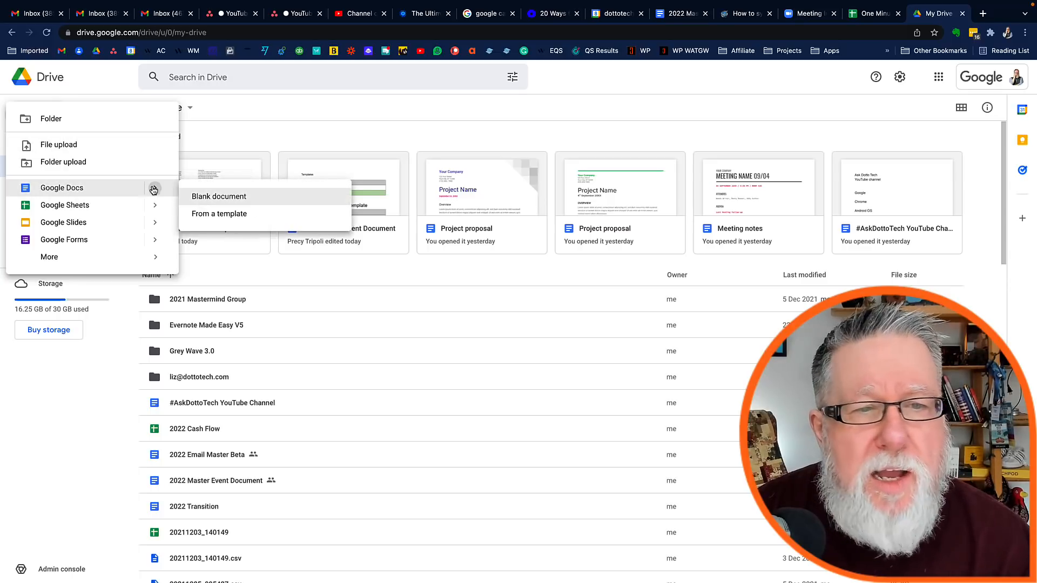
click(218, 196)
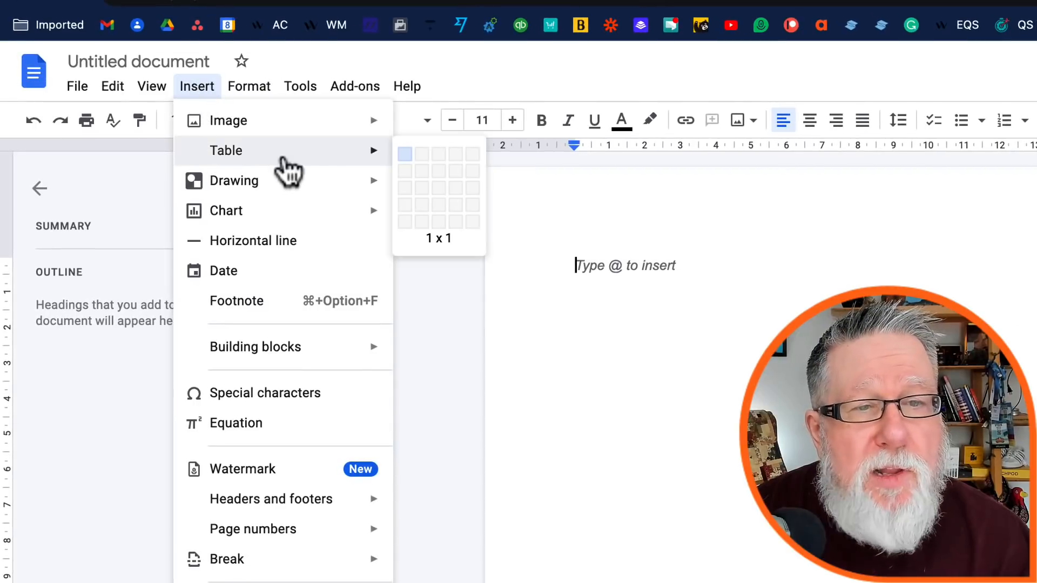
mouse_move(421, 170)
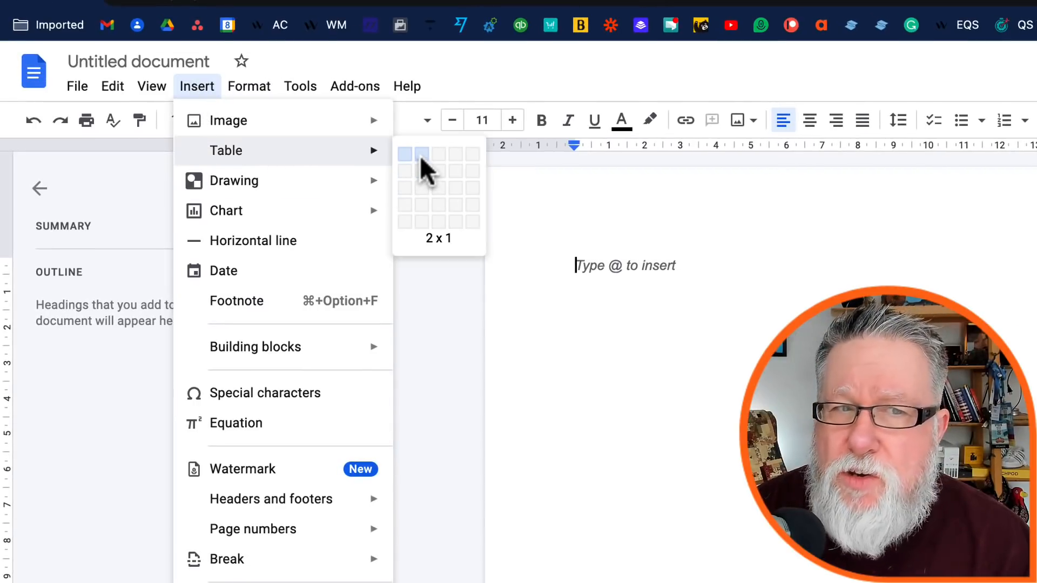
Fill a 2x1 table with the Webinar Wednesday image, 'Steve' and 'Join us for Webinar Wednesday'.
click(420, 153)
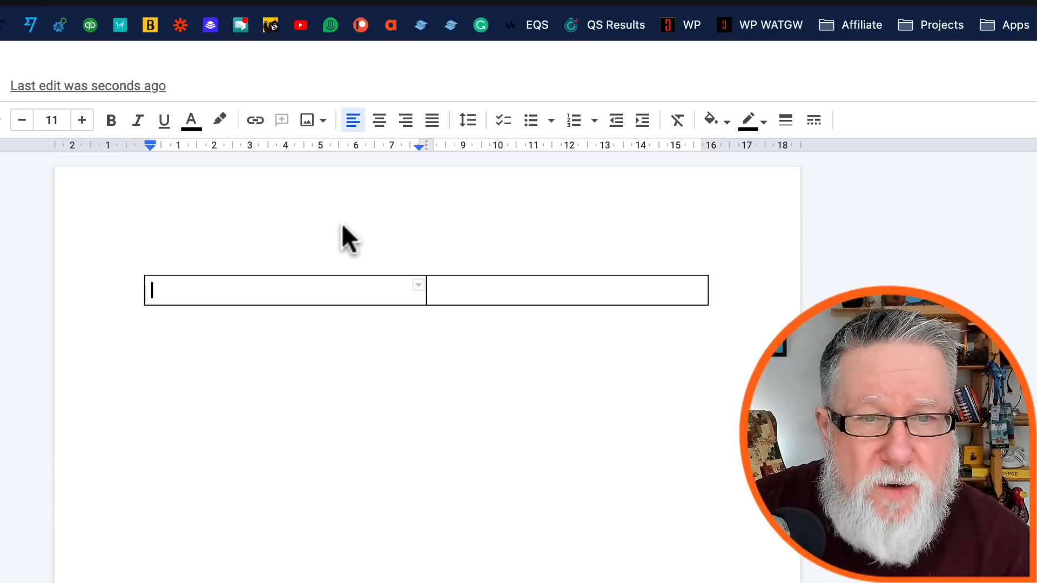
mouse_move(324, 149)
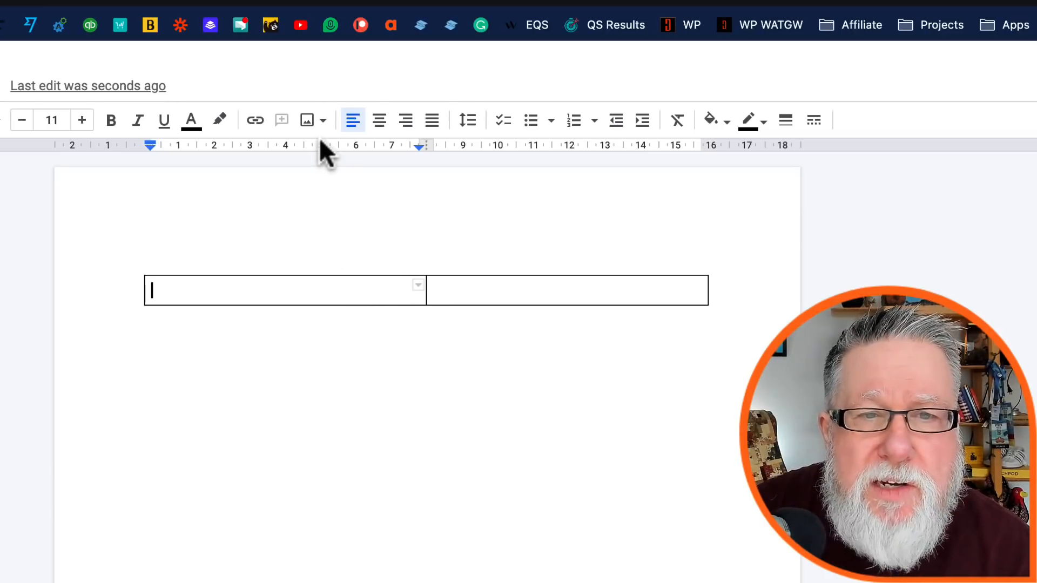
click(307, 120)
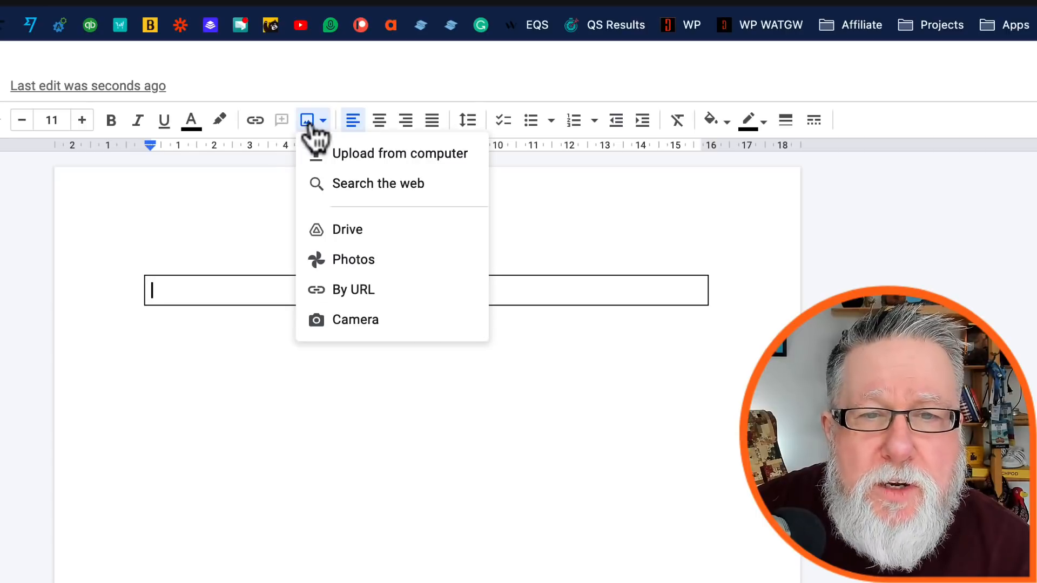
mouse_move(371, 271)
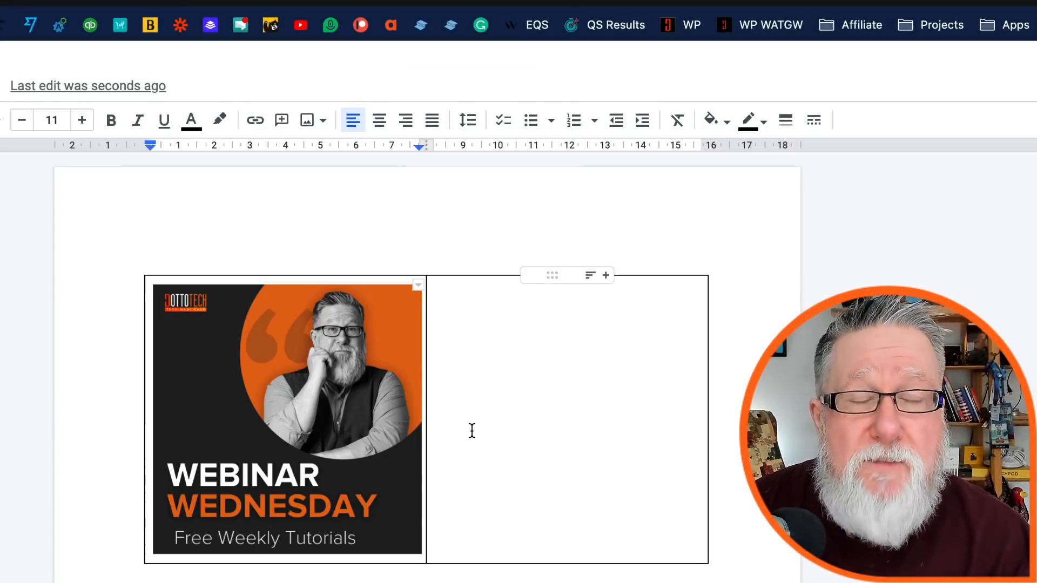
click(433, 291)
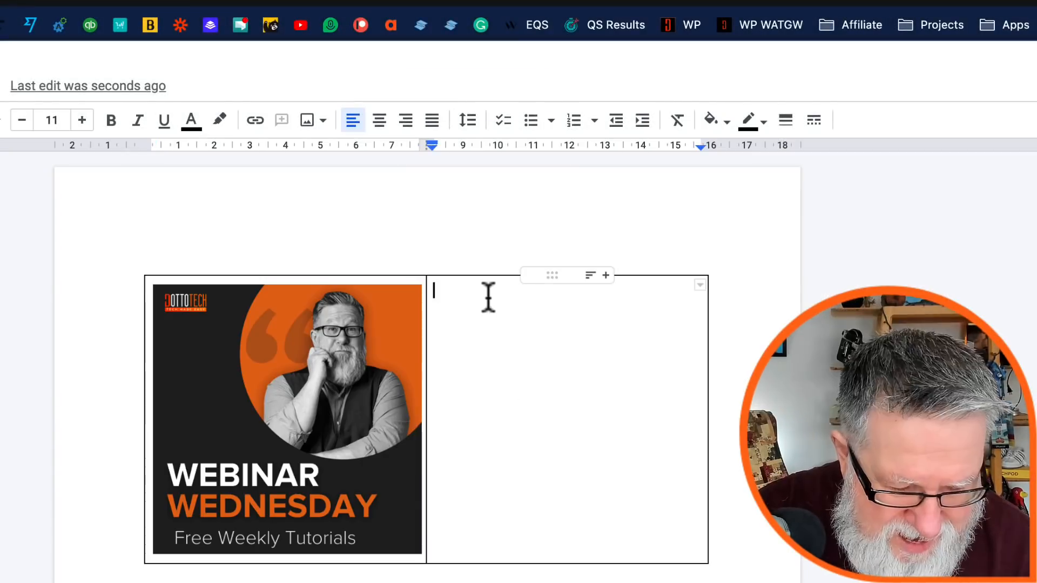
text(Steve Dott)
text(Jpoin)
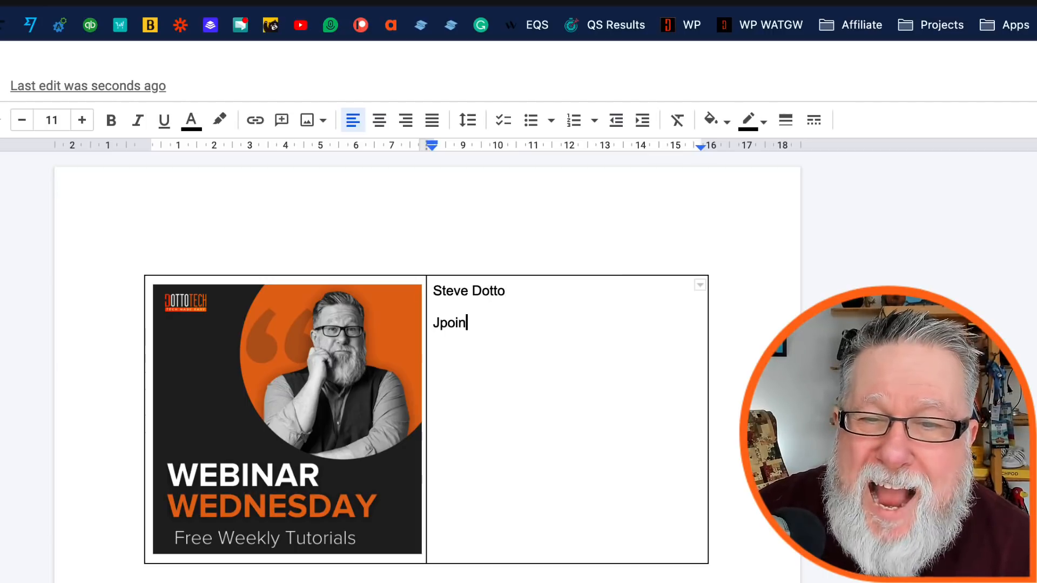
text(oion us for Webi)
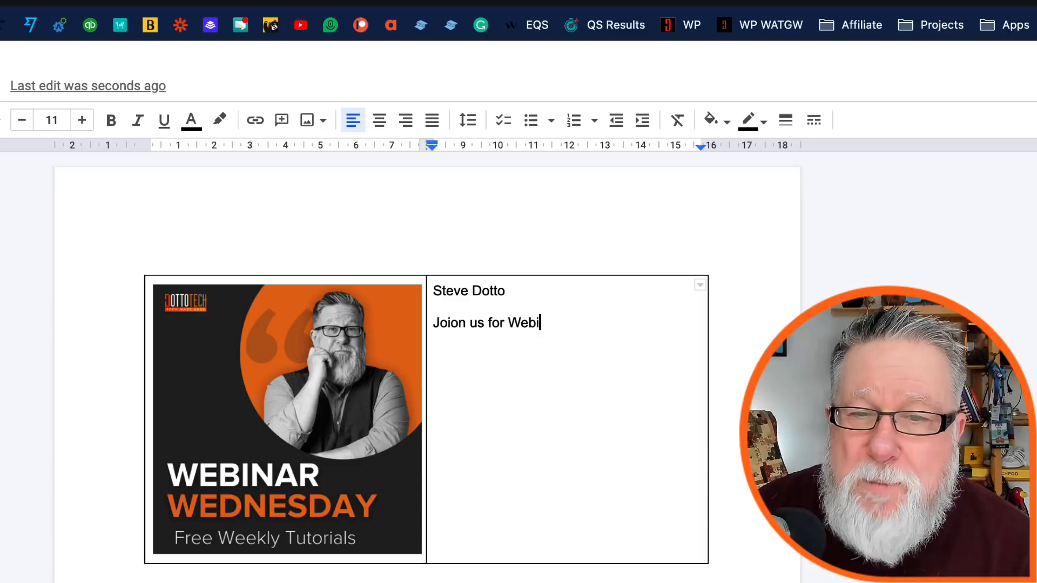
text(nar Wednesday)
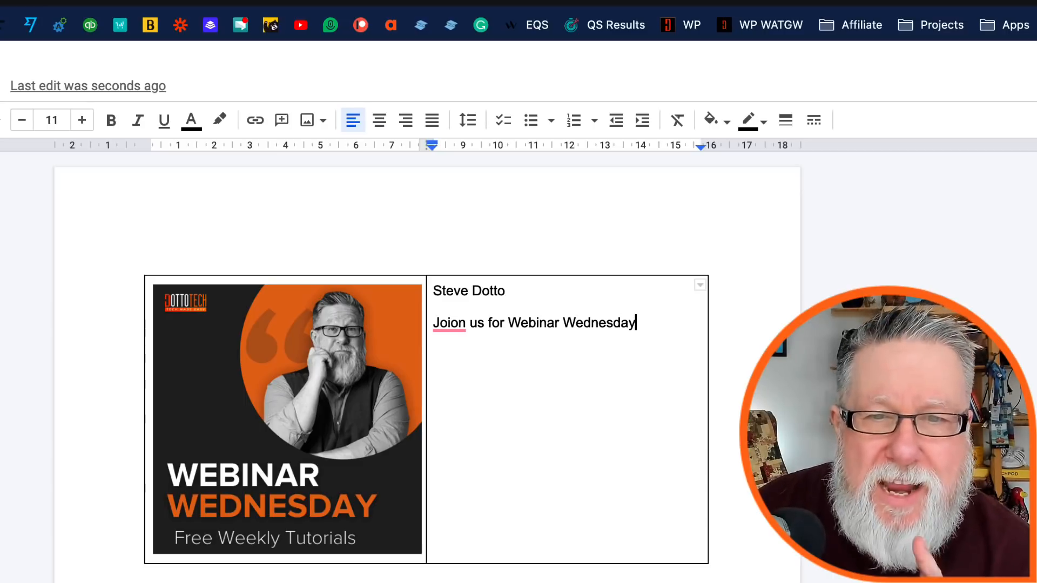
click(448, 323)
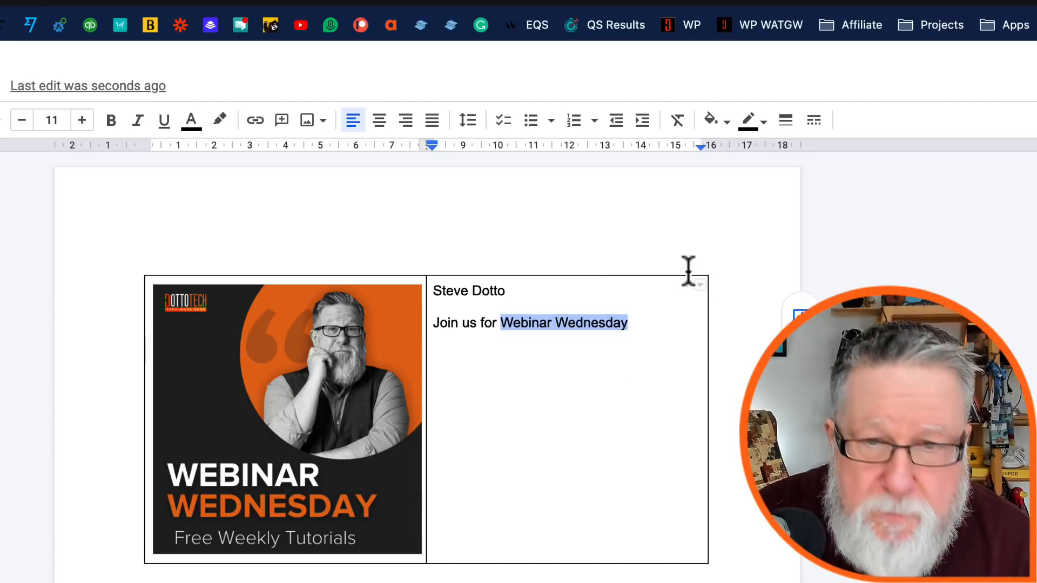
right_click(563, 323)
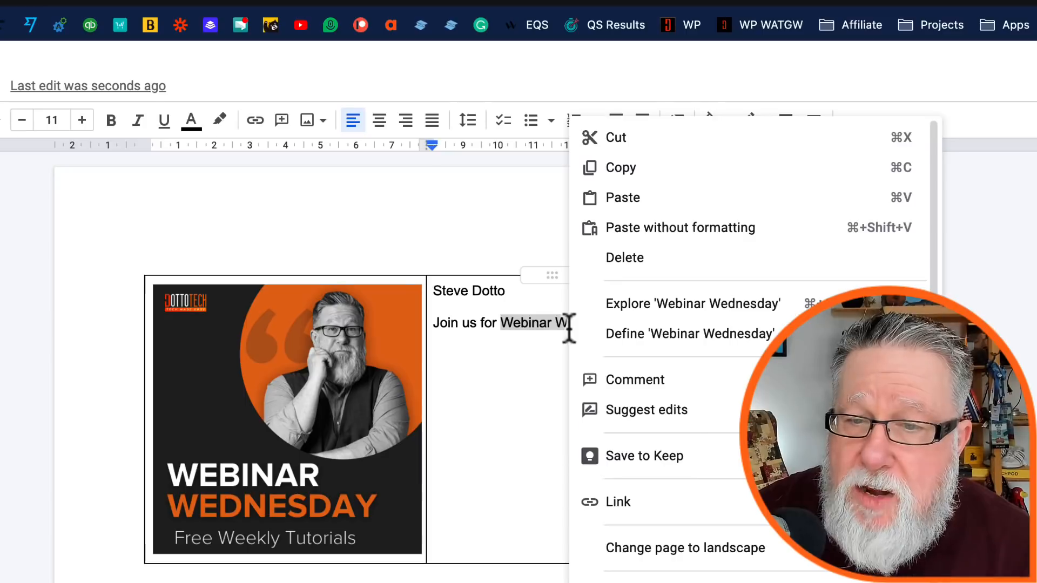
click(617, 501)
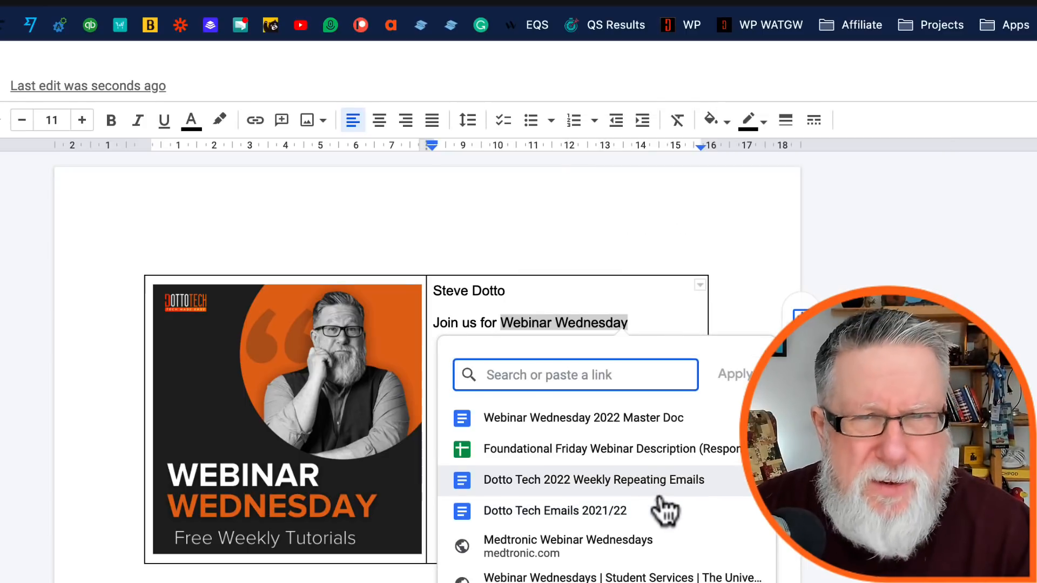
text(https://dottotech.com/event-registration/)
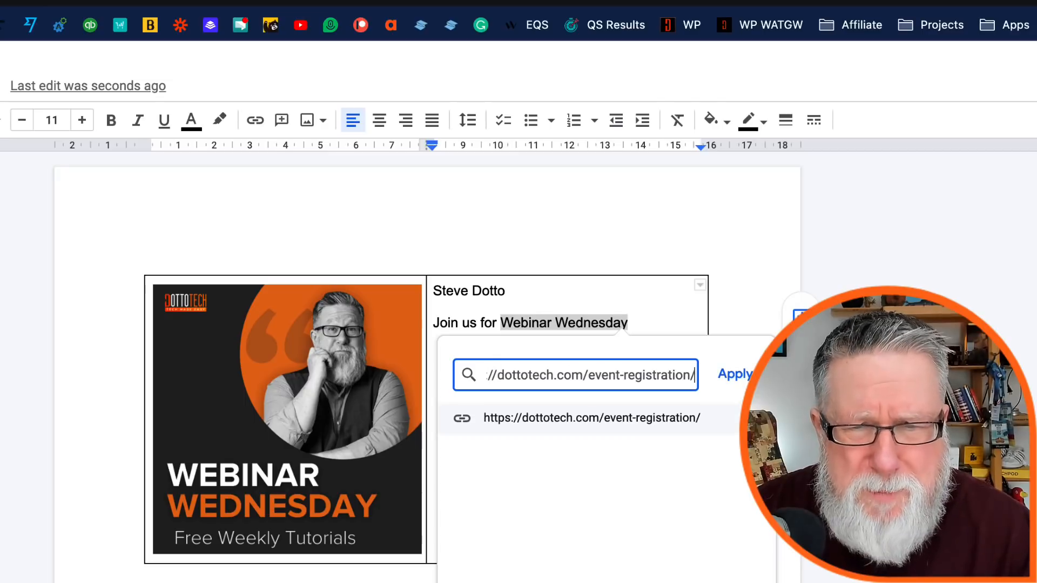
click(734, 374)
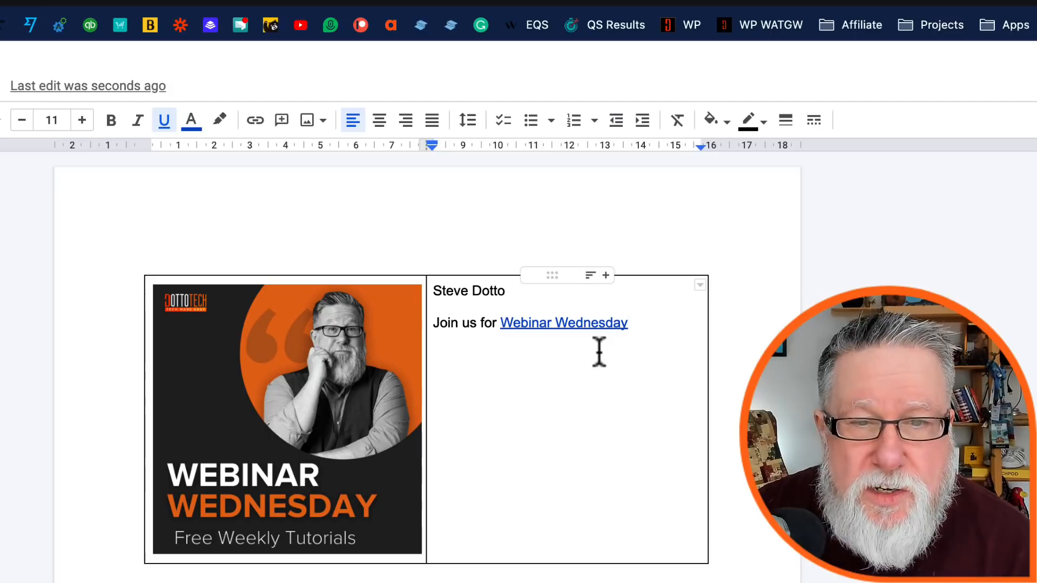
click(564, 323)
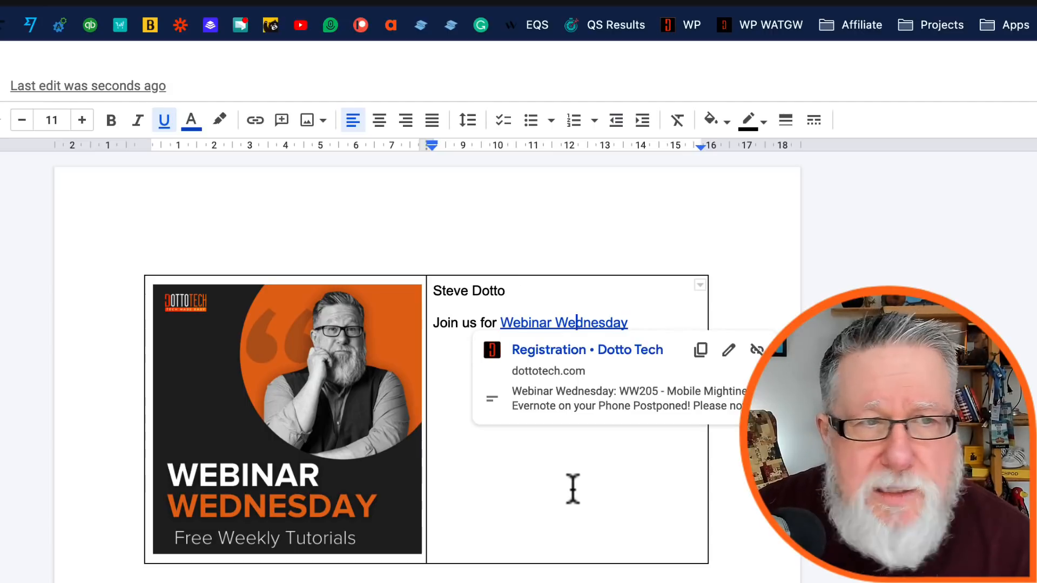
mouse_move(301, 359)
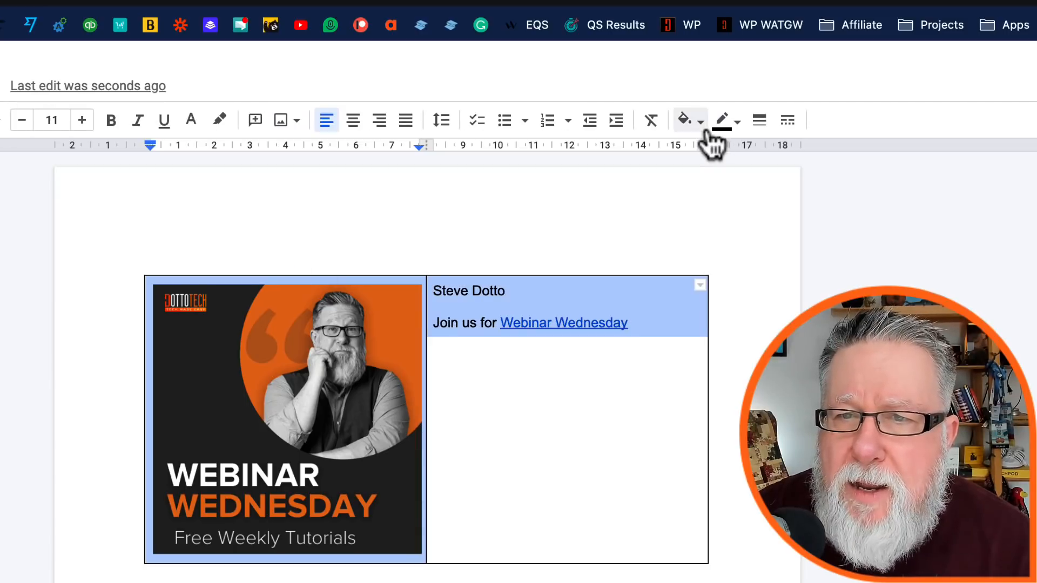
mouse_move(686, 120)
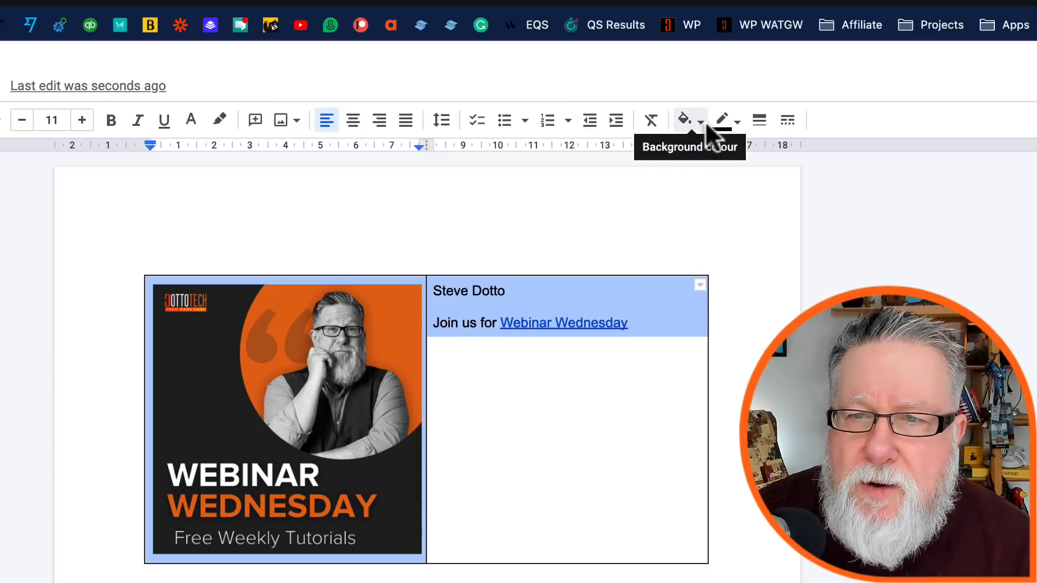
Change the table border colour to a light swatch.
click(722, 121)
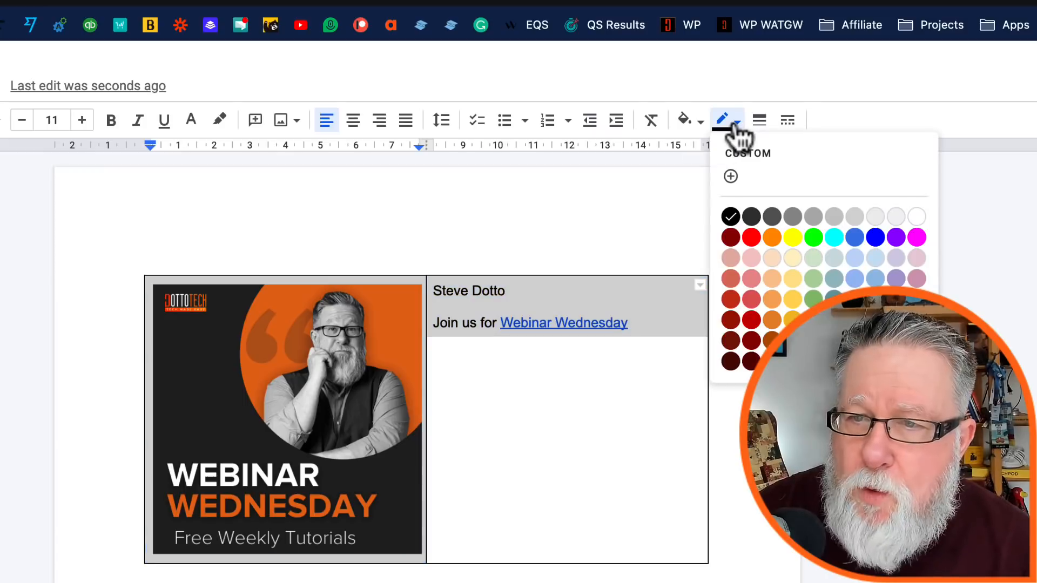
mouse_move(876, 222)
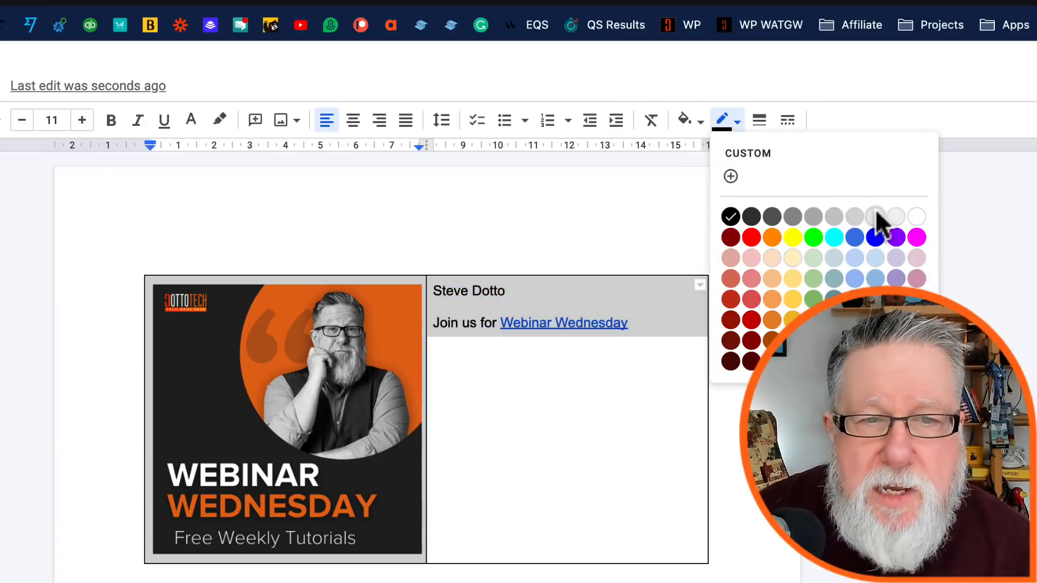
click(875, 217)
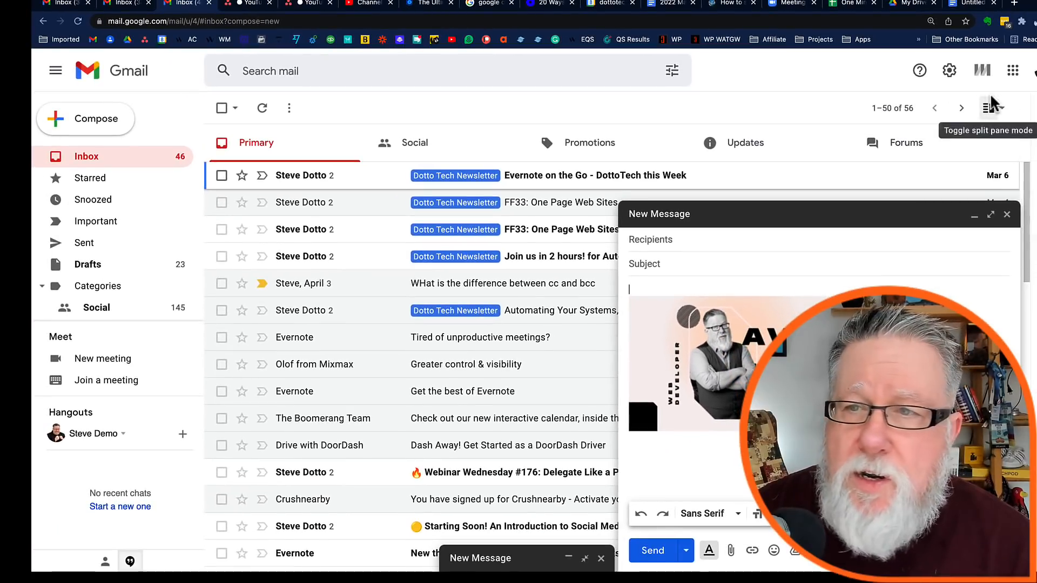
Create a new Gmail signature named 'Invite to Web Wed' holding the pasted table.
click(949, 71)
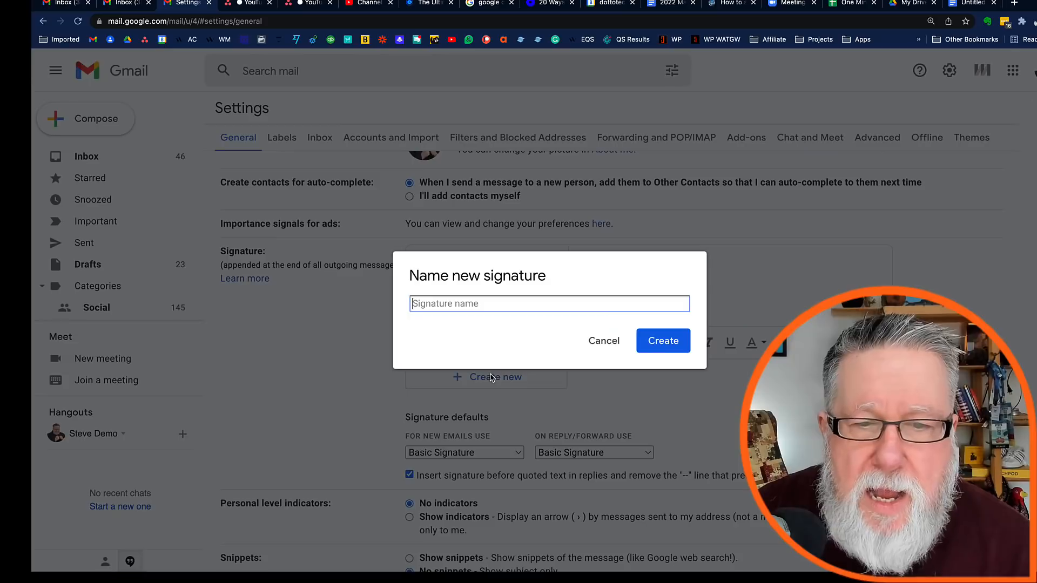
mouse_move(510, 329)
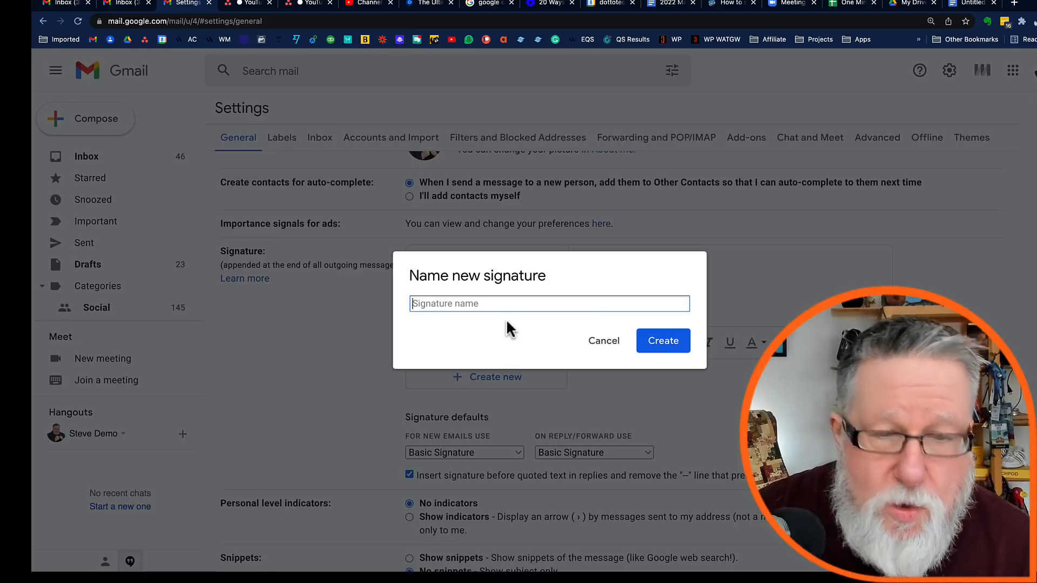
text(Invite to)
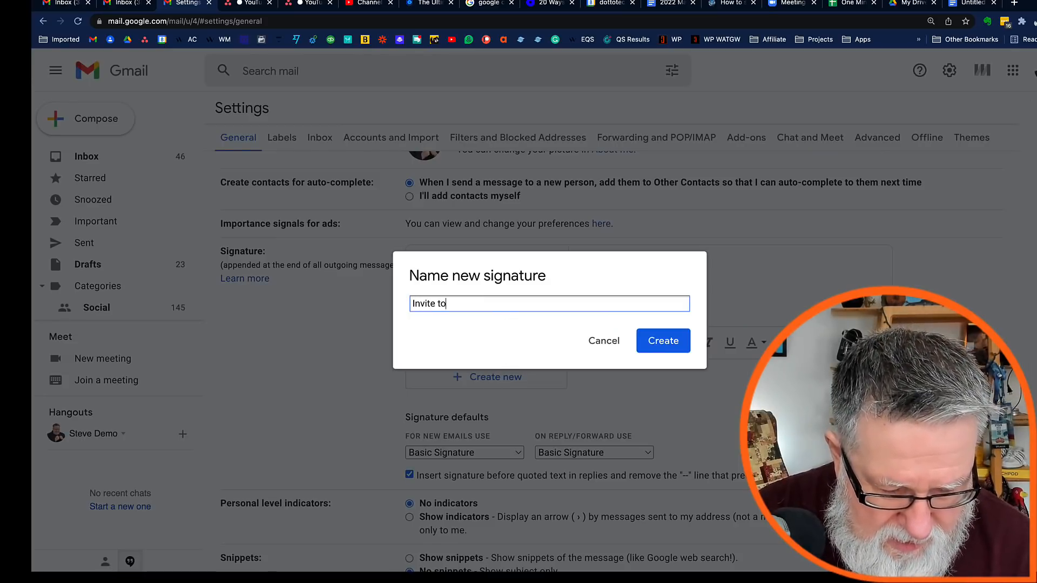
text(Web We)
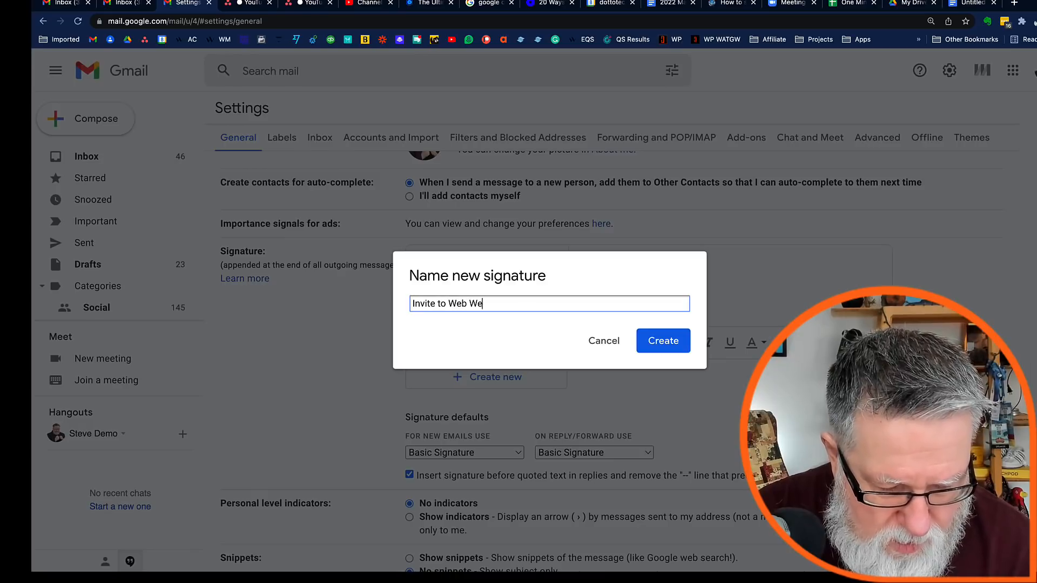
click(662, 341)
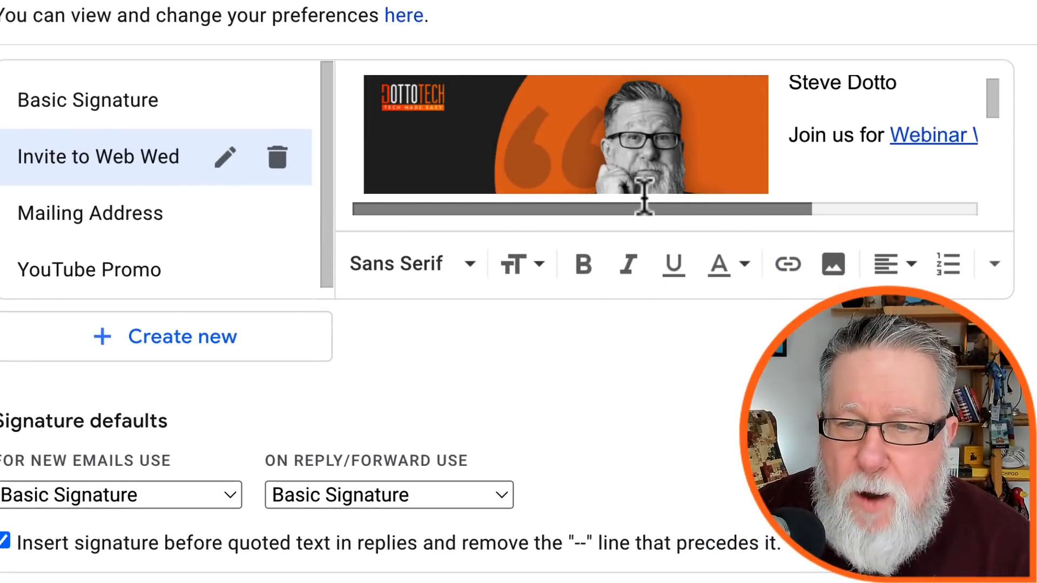
scroll(down, 3)
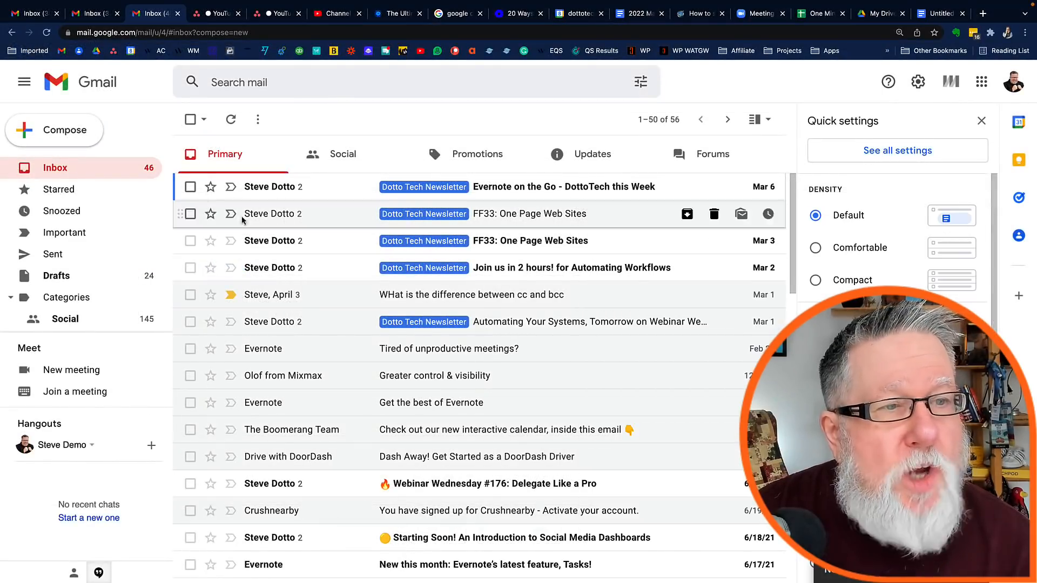
Compose a draft, insert the 'Invite to Web Wed' signature, then minimise it.
click(54, 130)
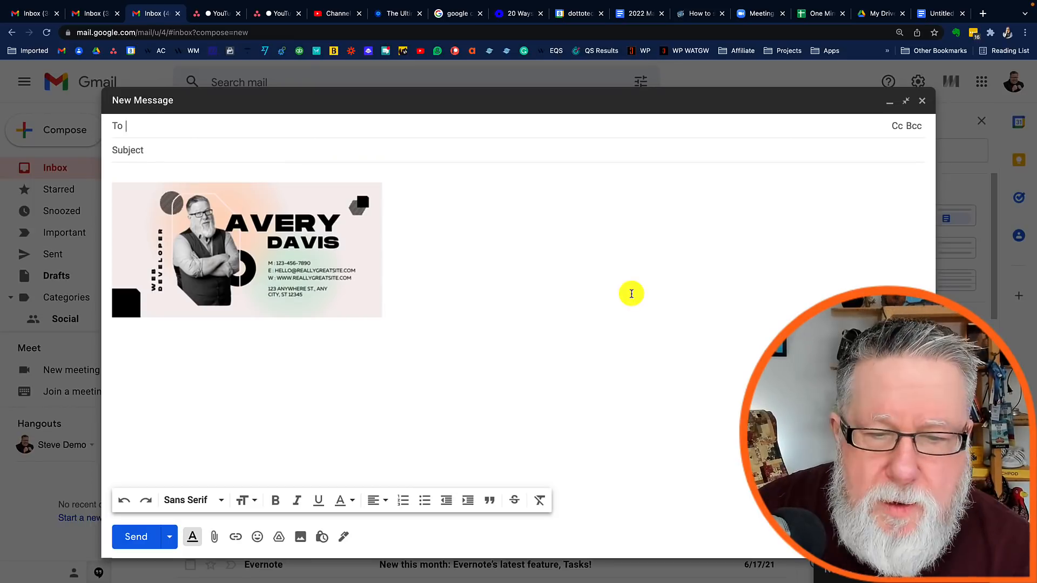
mouse_move(344, 536)
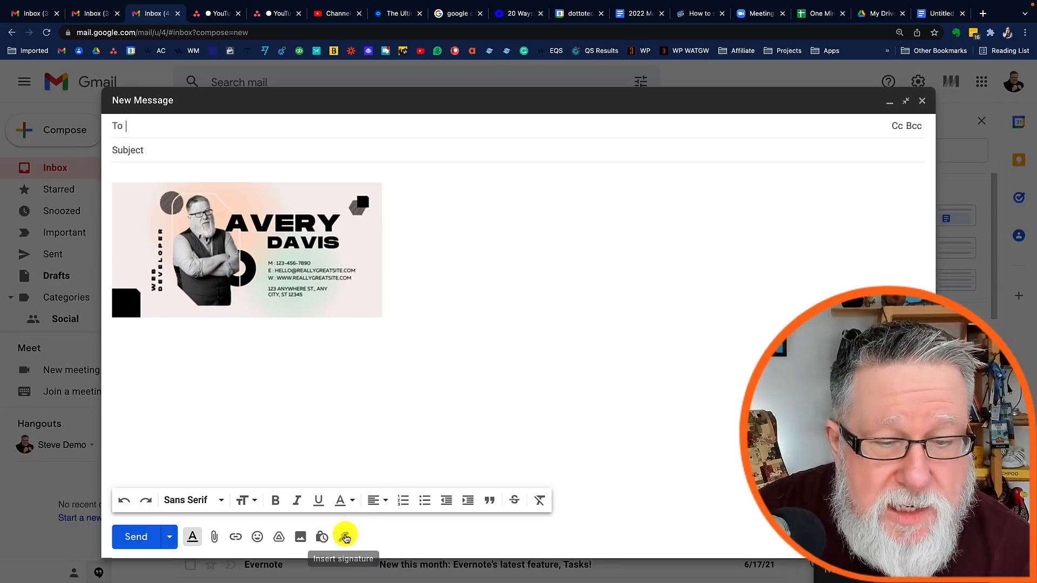
click(343, 537)
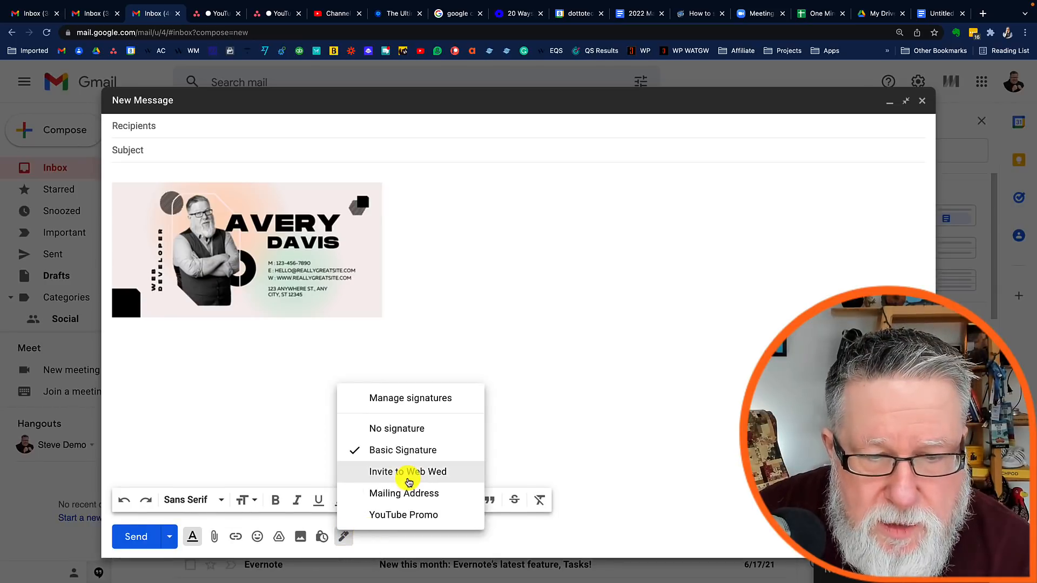
click(408, 471)
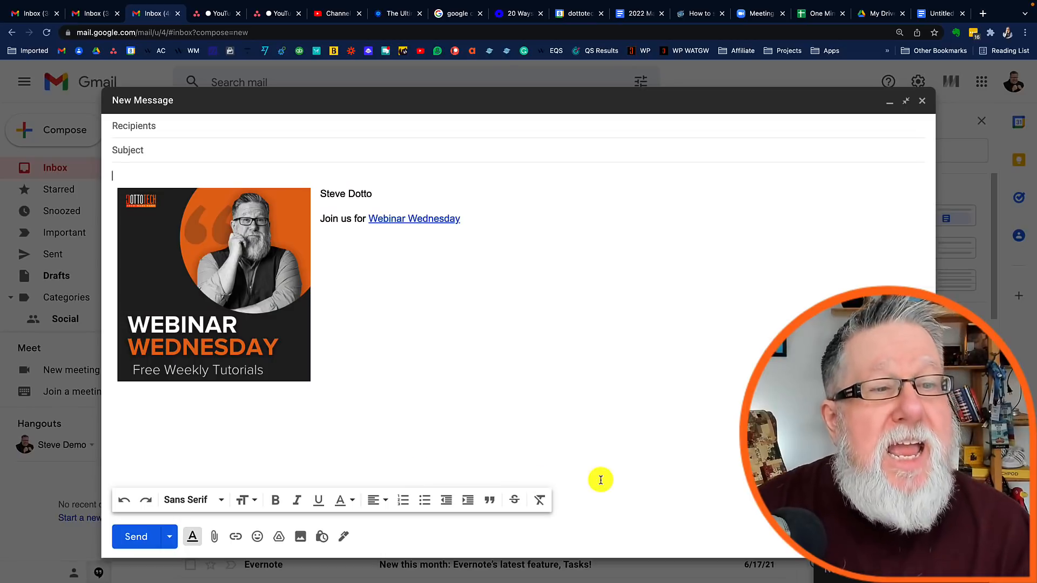
mouse_move(211, 170)
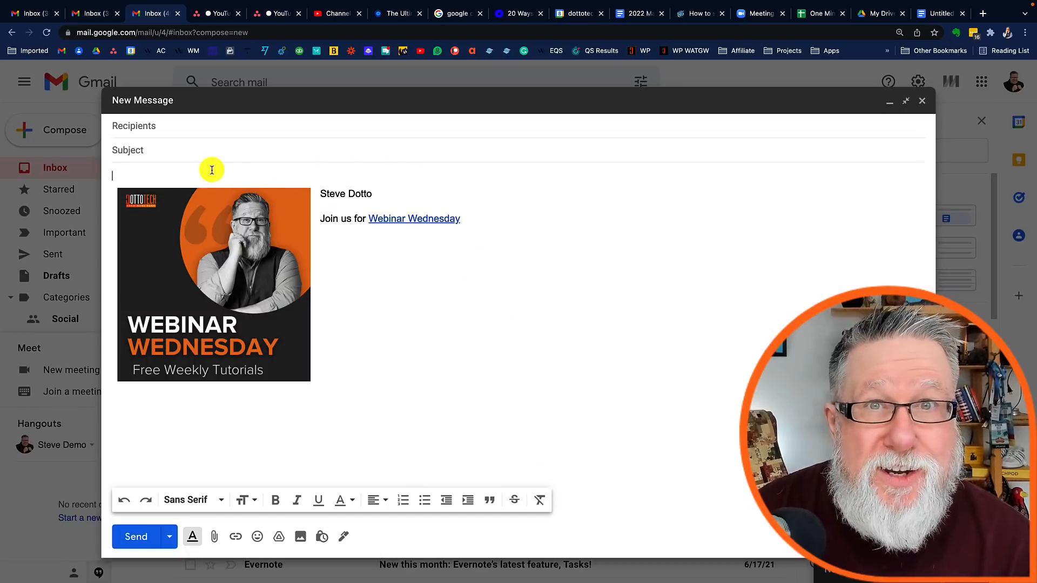
mouse_move(934, 125)
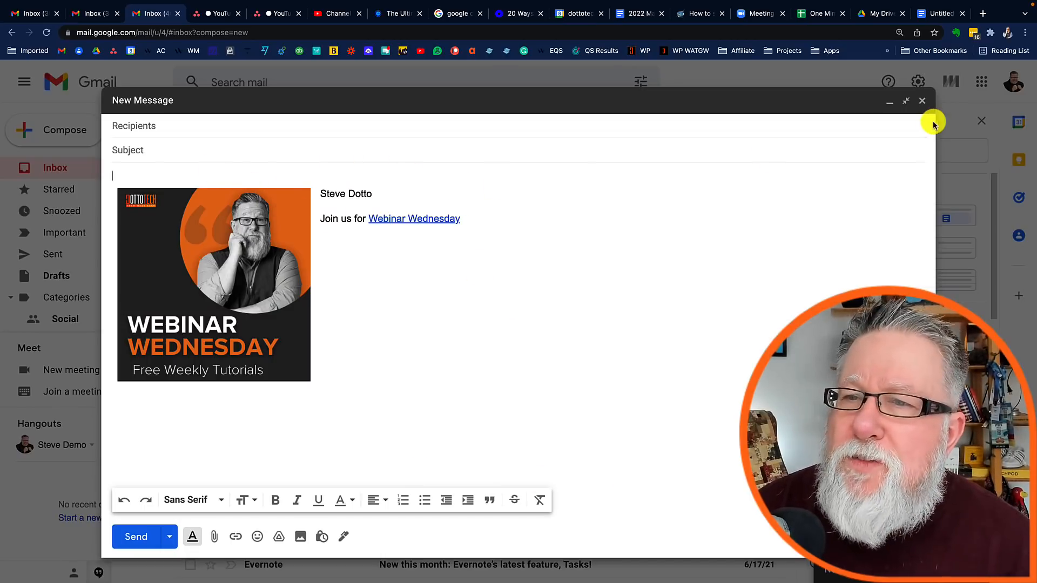
click(918, 81)
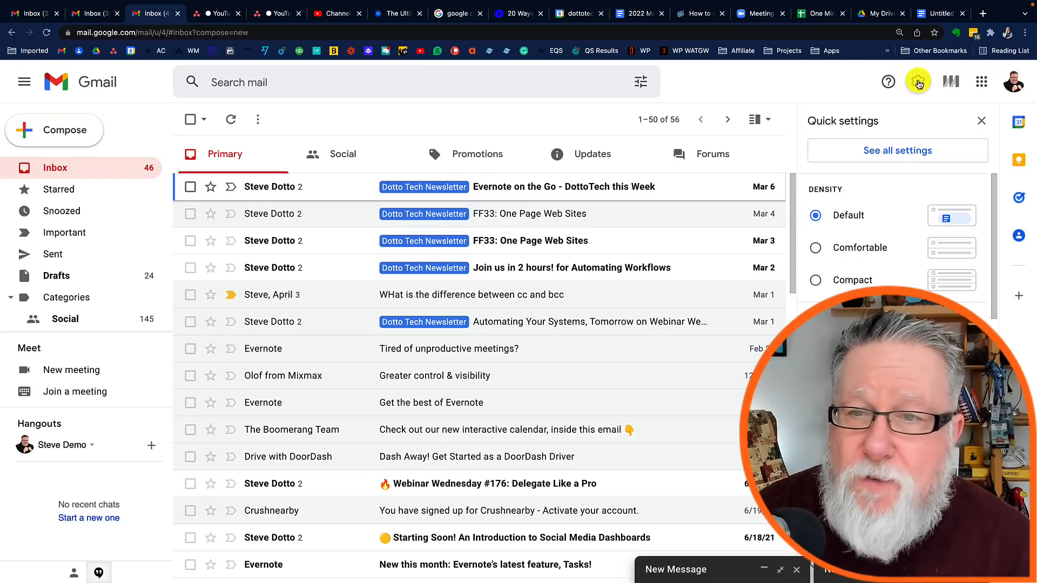
In Gmail's full settings, make 'Invite to Web Wed' the new-email signature, keeping Basic Signature for replies.
click(981, 121)
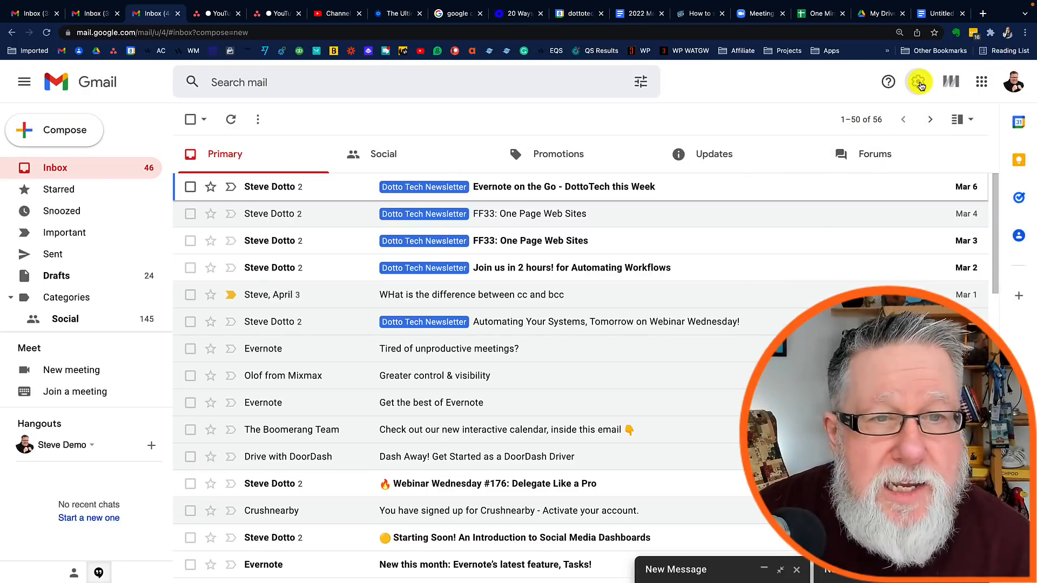
click(919, 81)
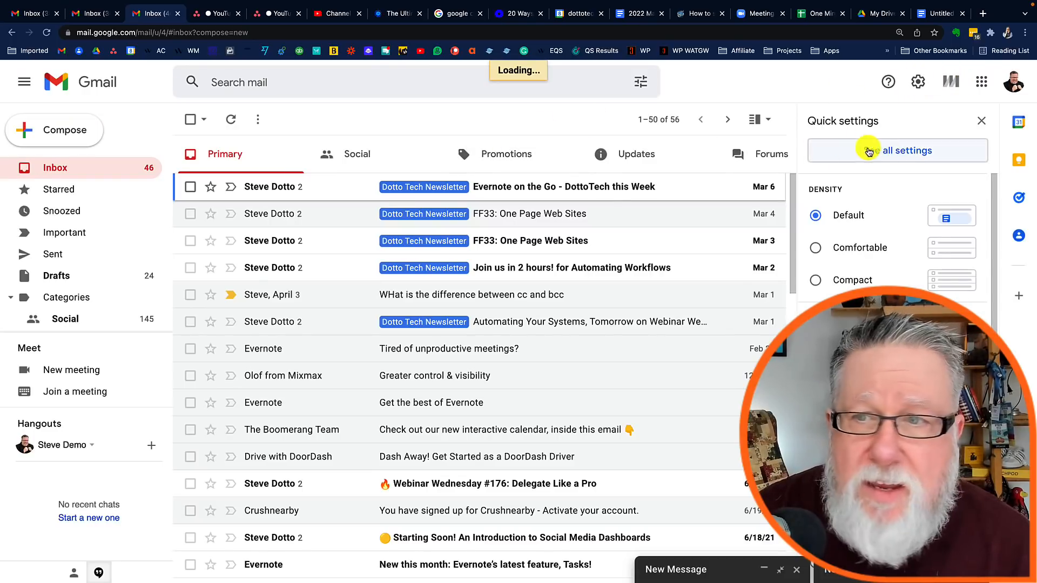
click(907, 150)
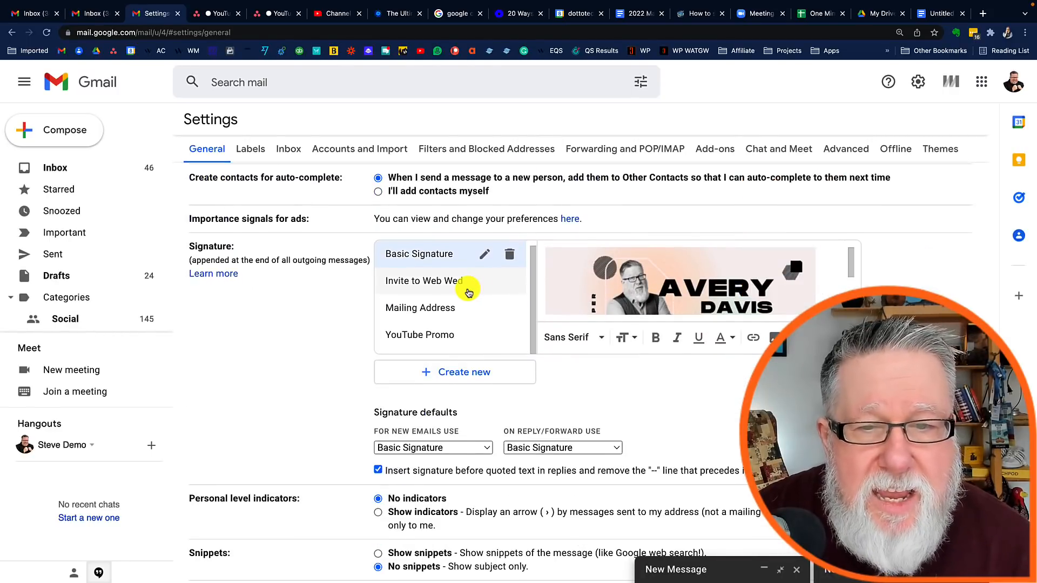
click(424, 280)
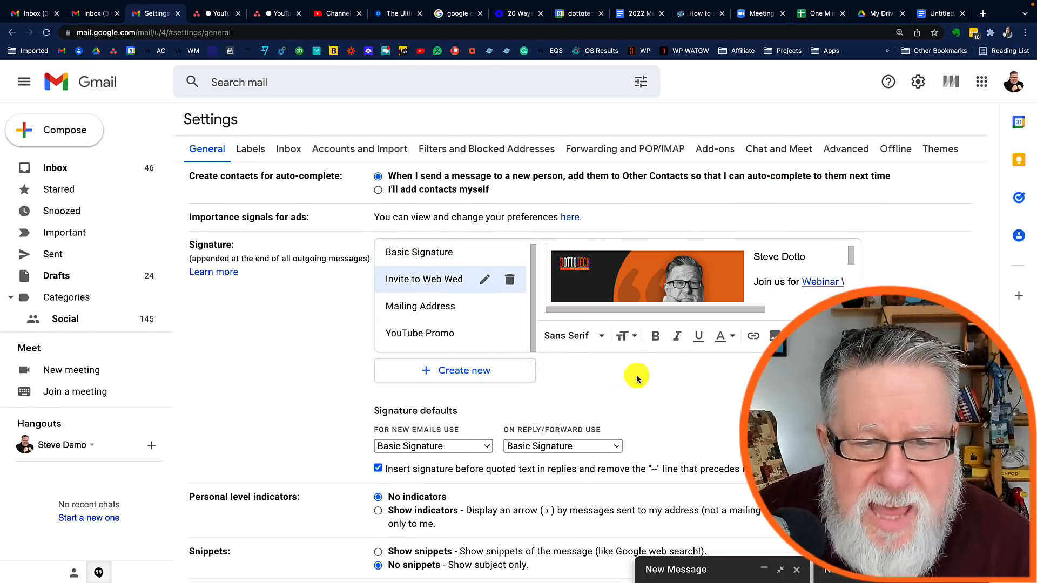
scroll(down, 3)
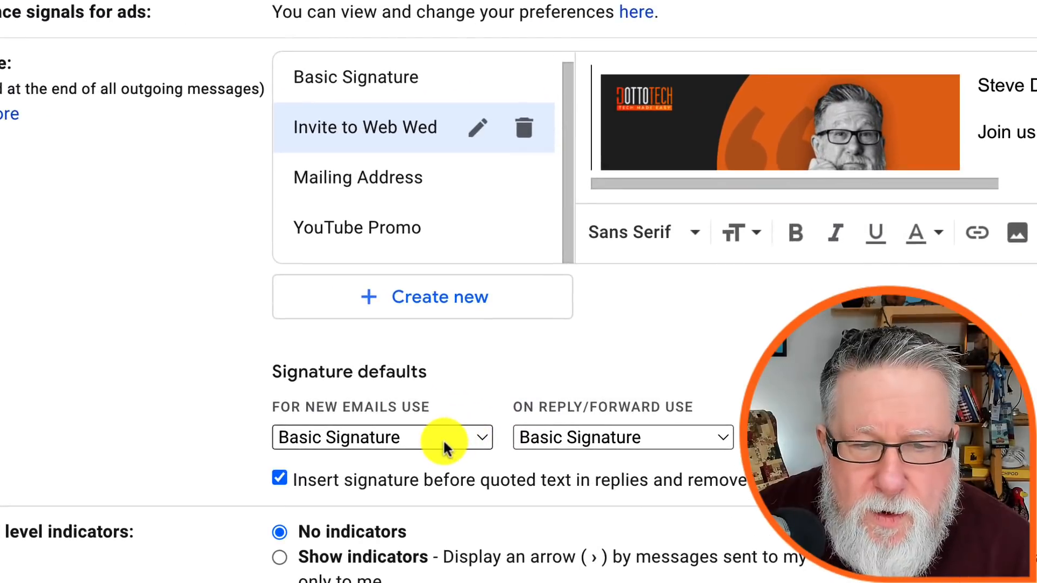
click(381, 437)
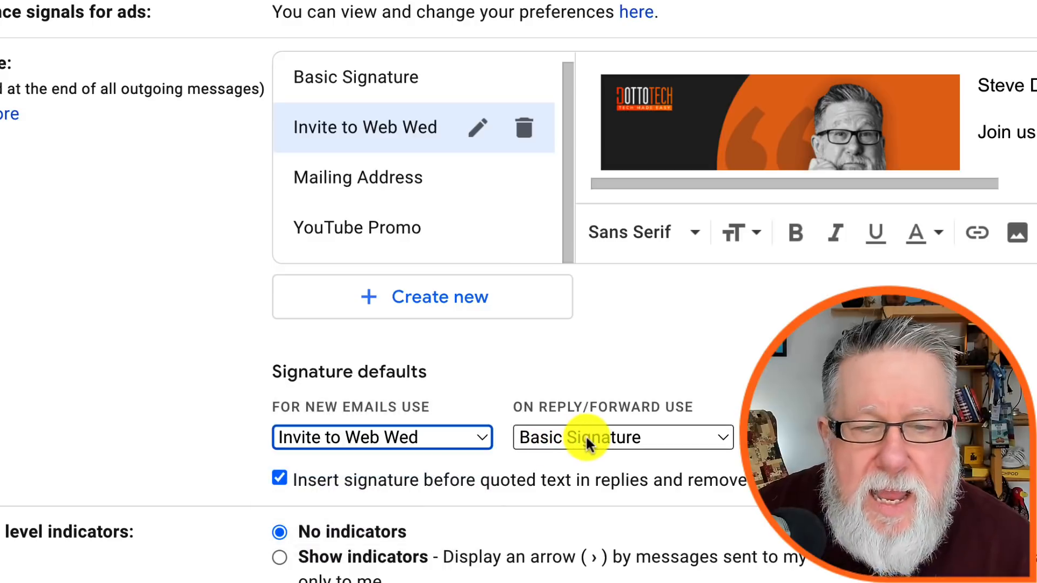
mouse_move(615, 359)
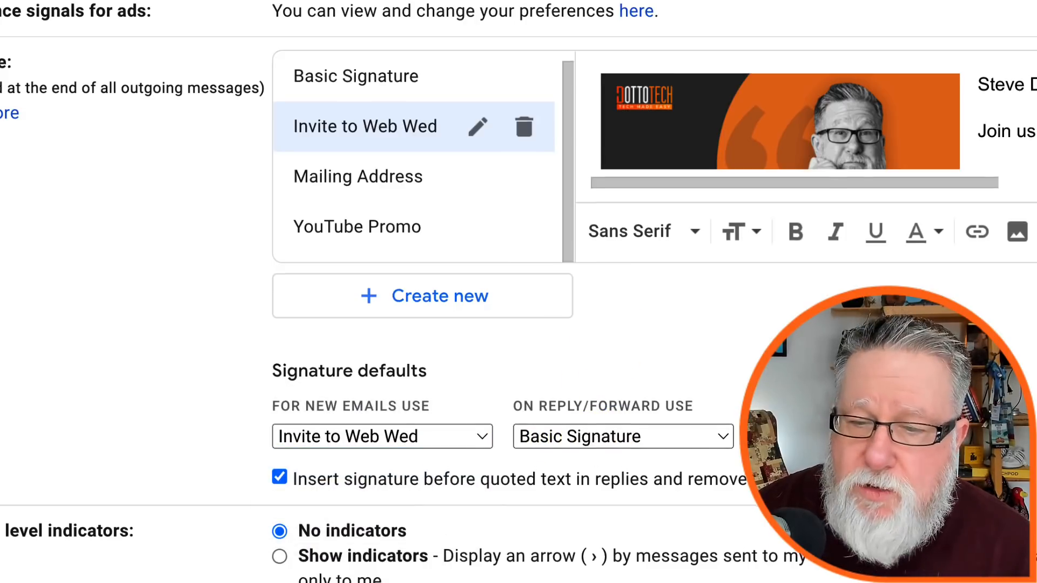
scroll(down, 3)
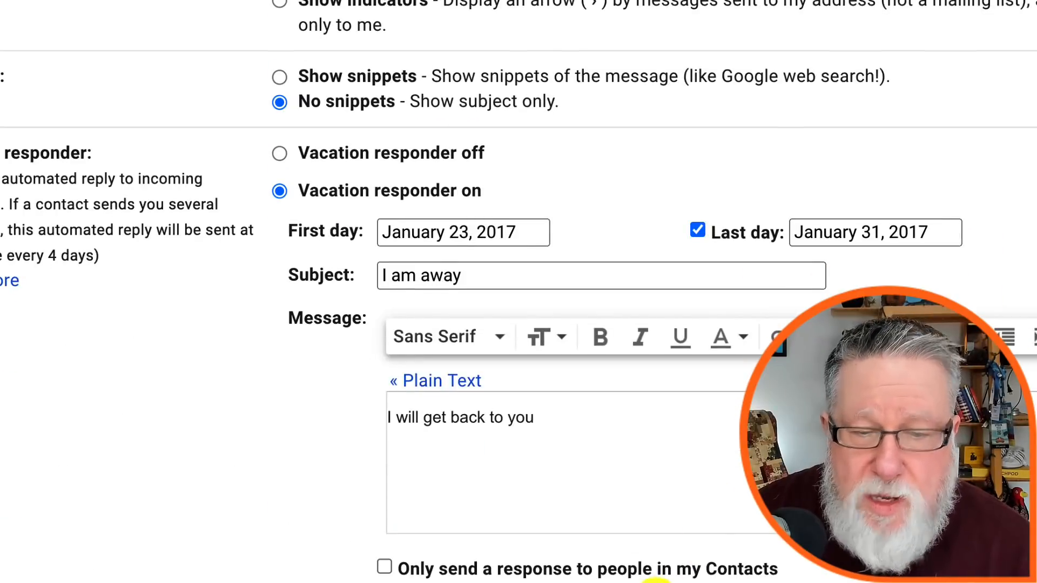